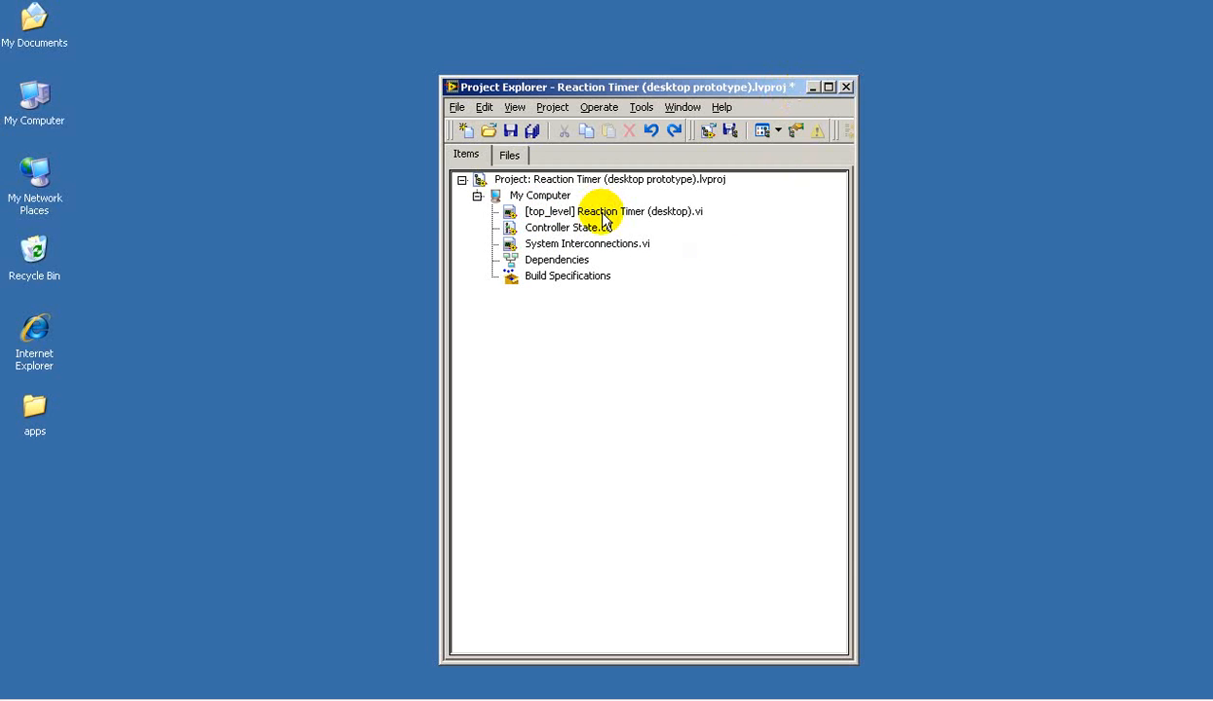
# Step: Open '[top_level] Reaction Timer (desktop).vi' from Project Explorer to its Idle front panel
pyautogui.doubleClick(615, 211)
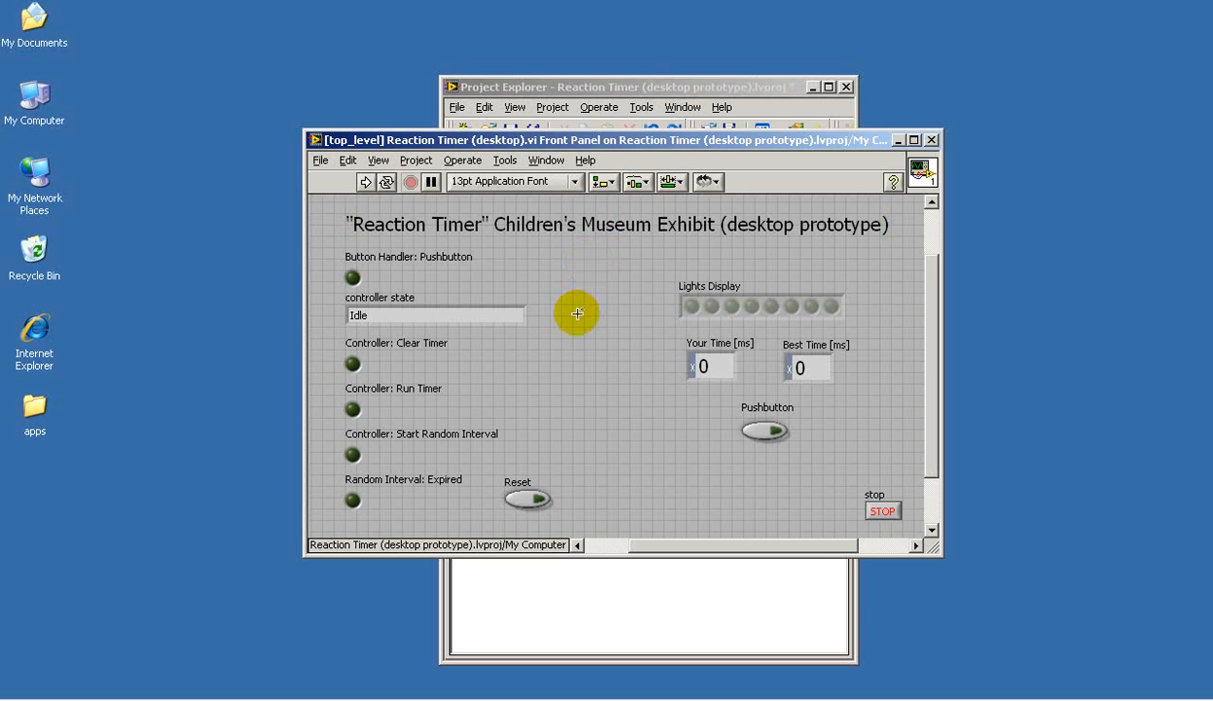
pyautogui.moveTo(613, 300)
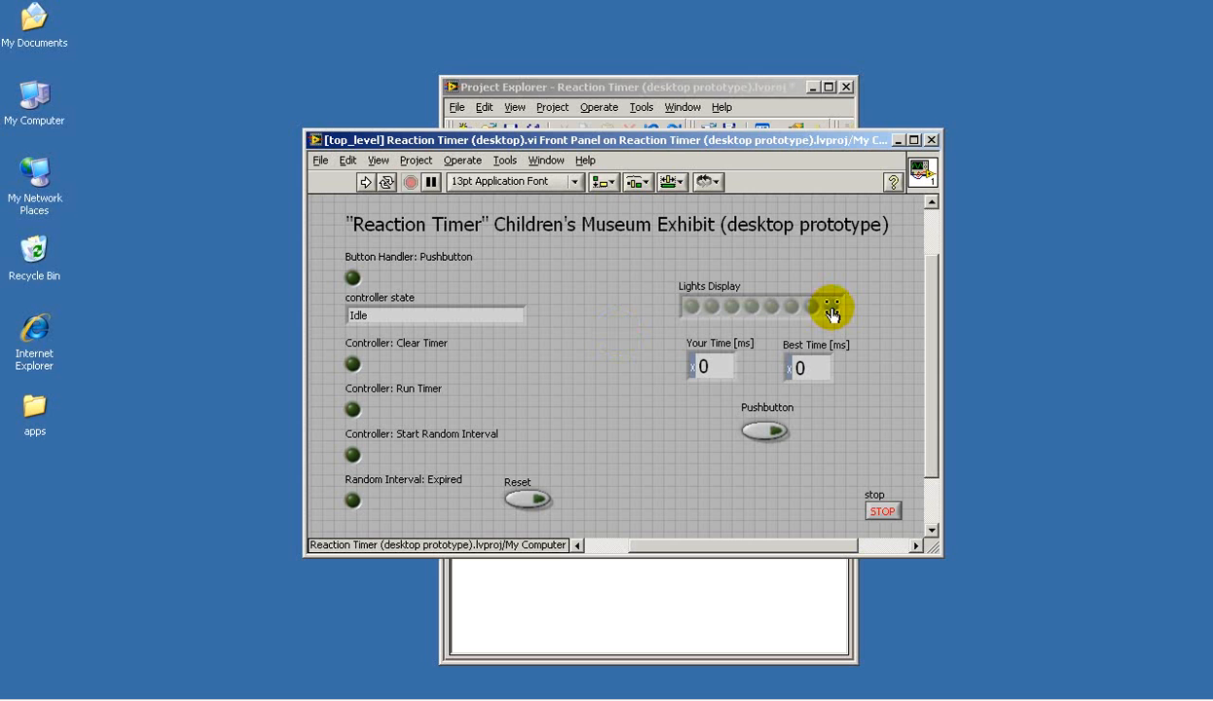
pyautogui.moveTo(650, 264)
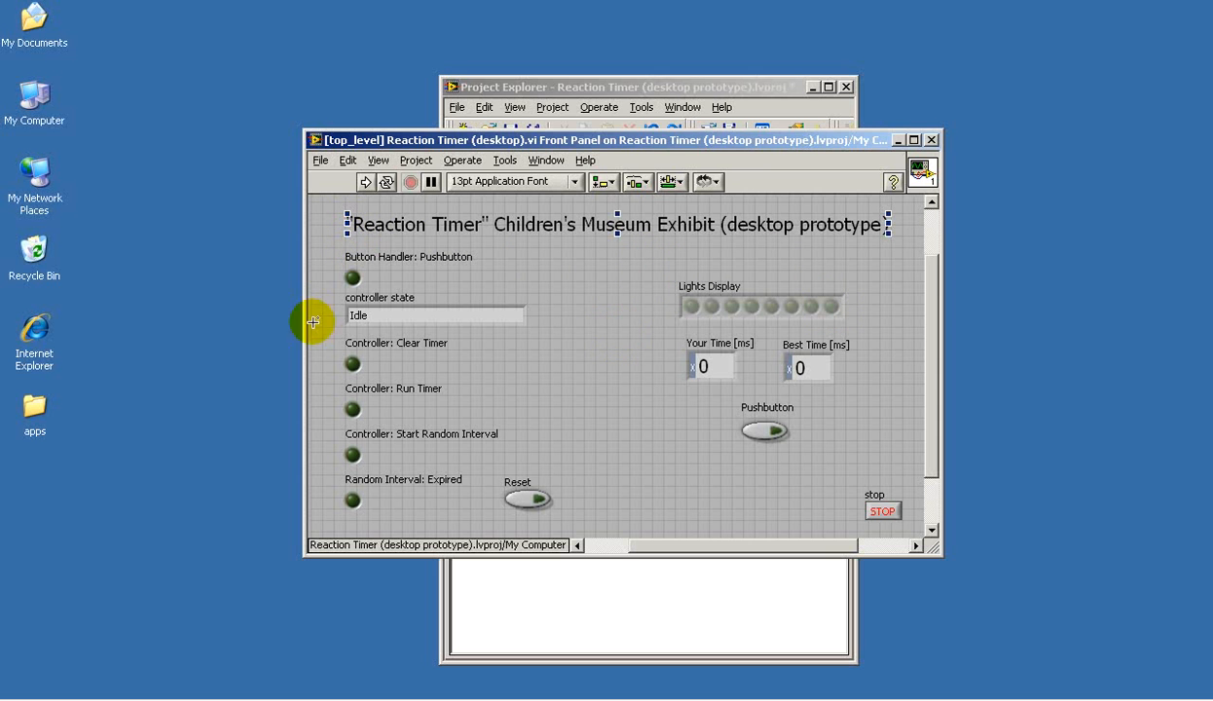
pyautogui.moveTo(432, 232)
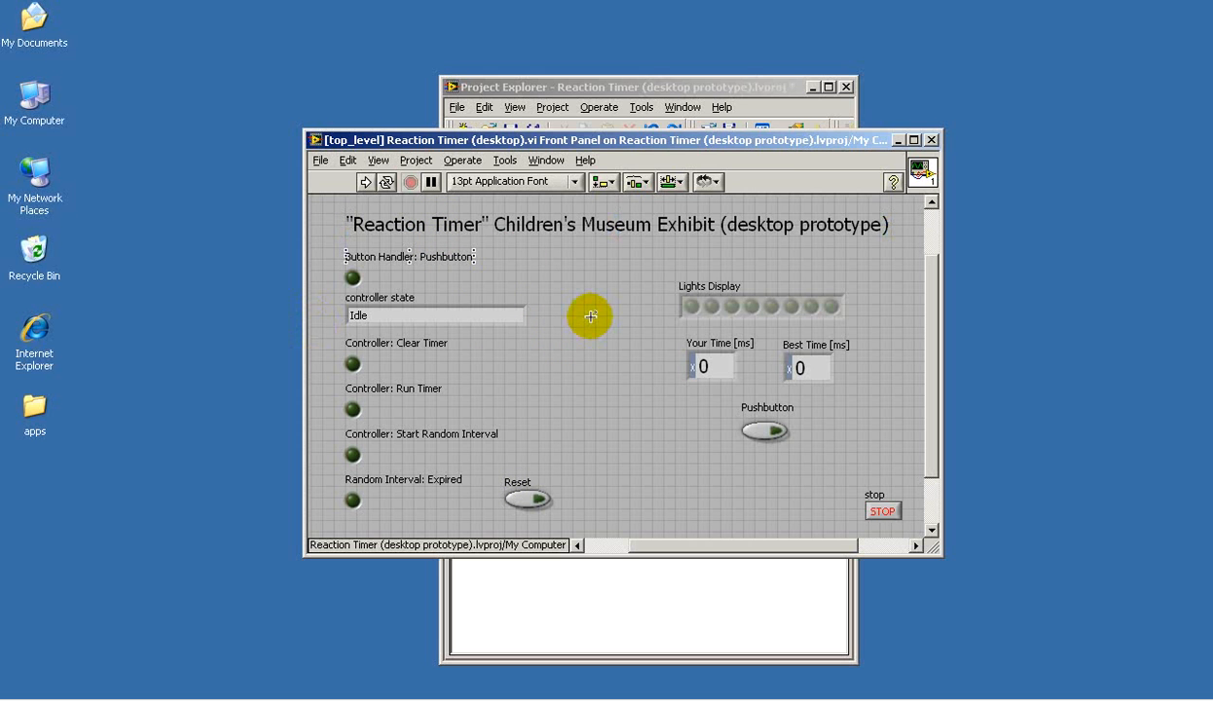
# Step: Show the Reaction Timer block diagram via the Window menu and review its loops down to the state machine
pyautogui.click(546, 160)
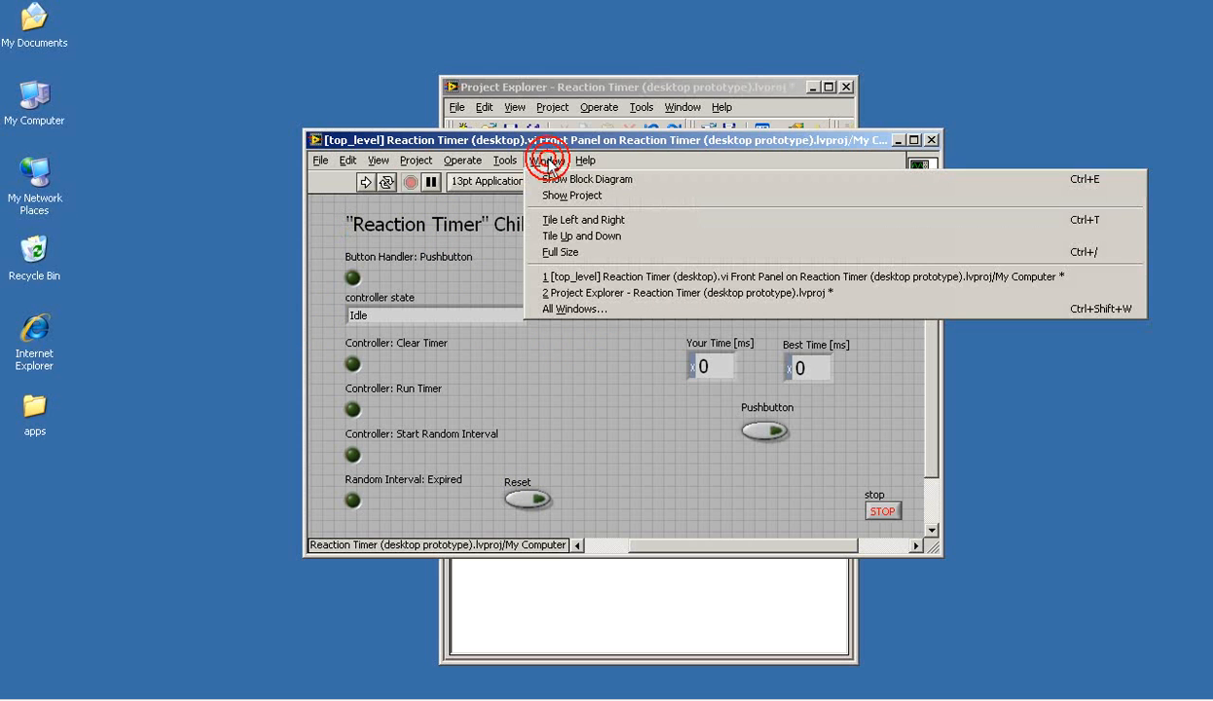
pyautogui.click(588, 179)
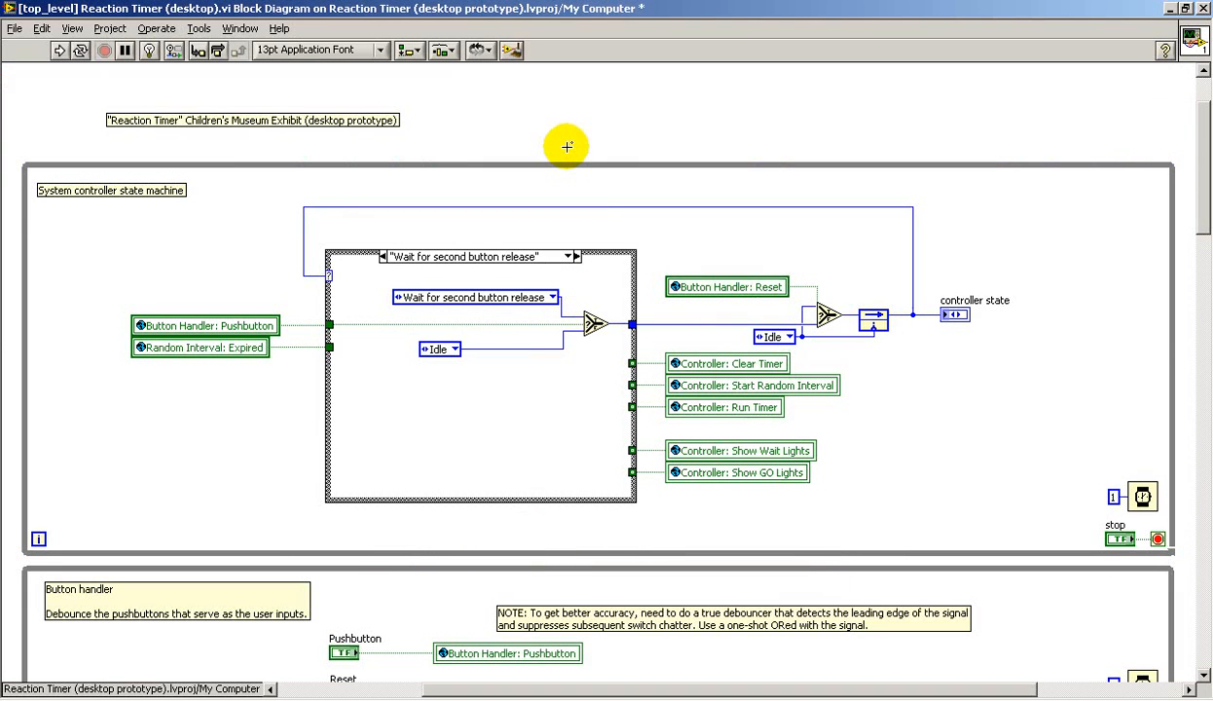
pyautogui.moveTo(1190, 128)
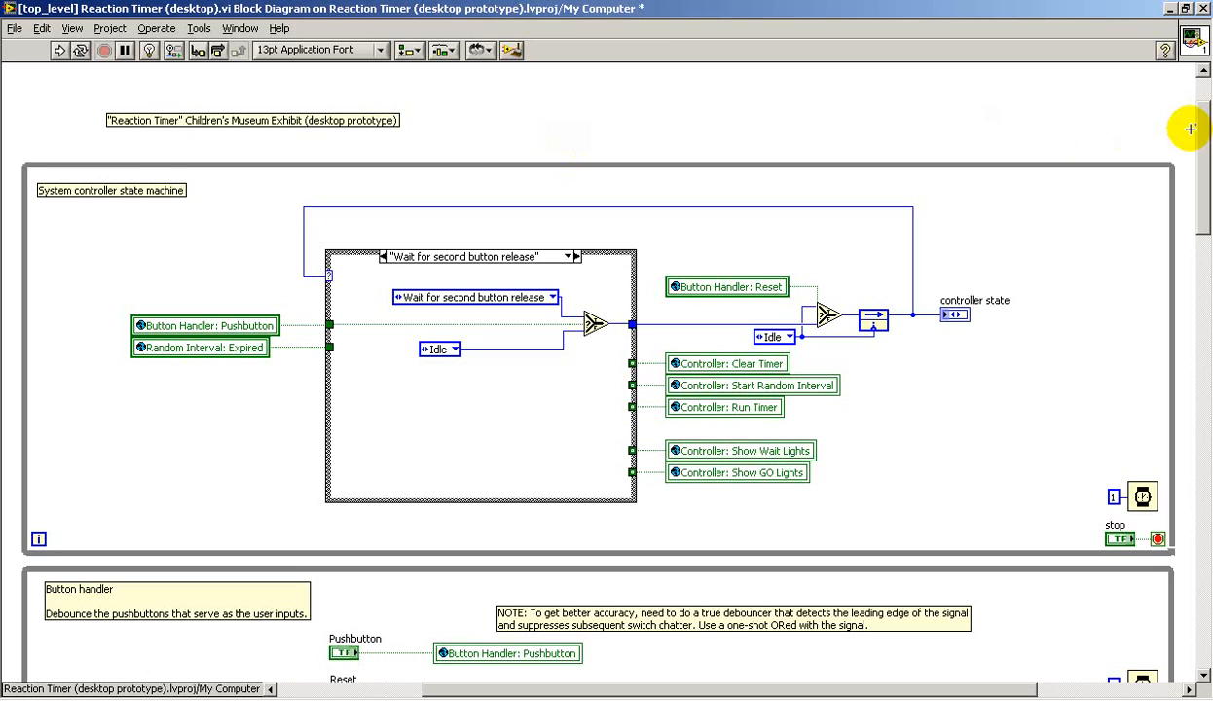
pyautogui.scroll(-3)
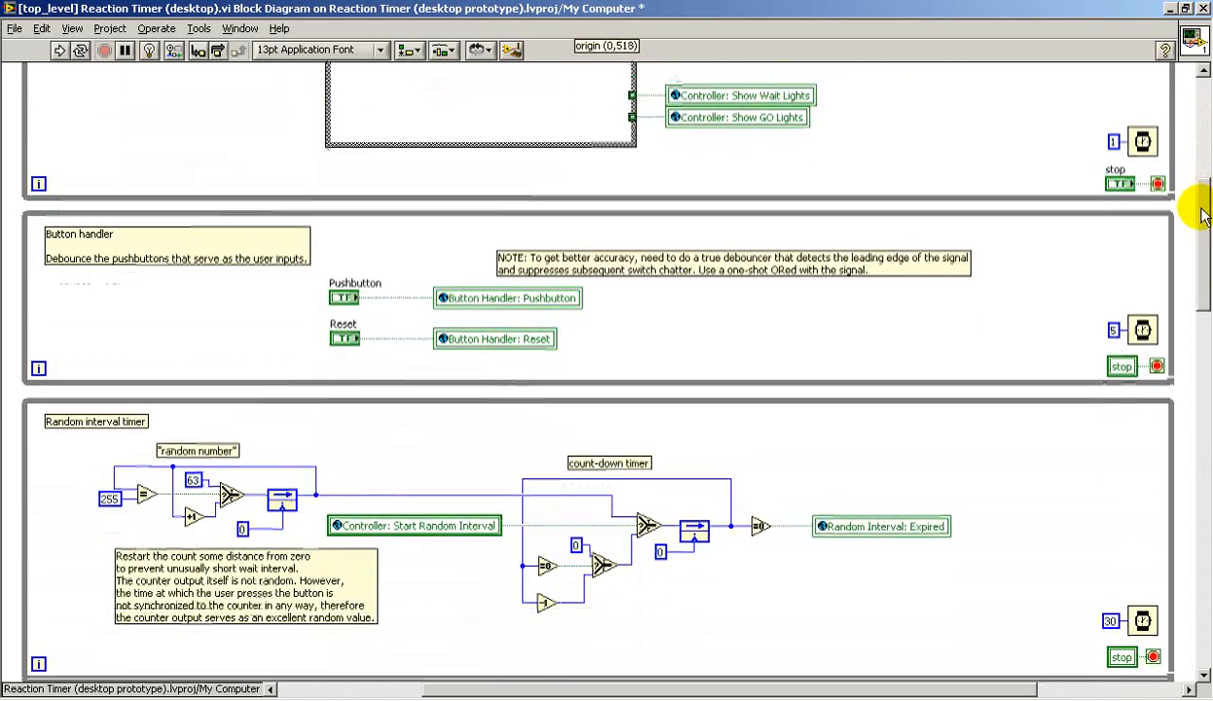
pyautogui.scroll(-3)
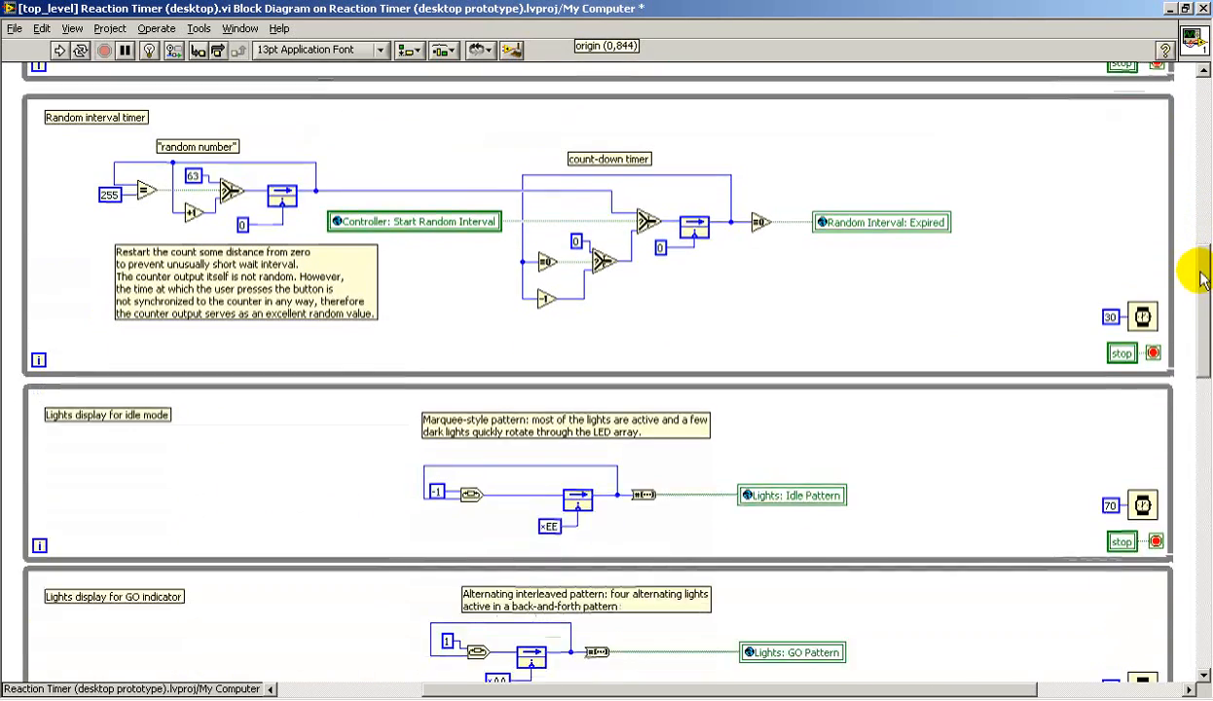
pyautogui.scroll(-3)
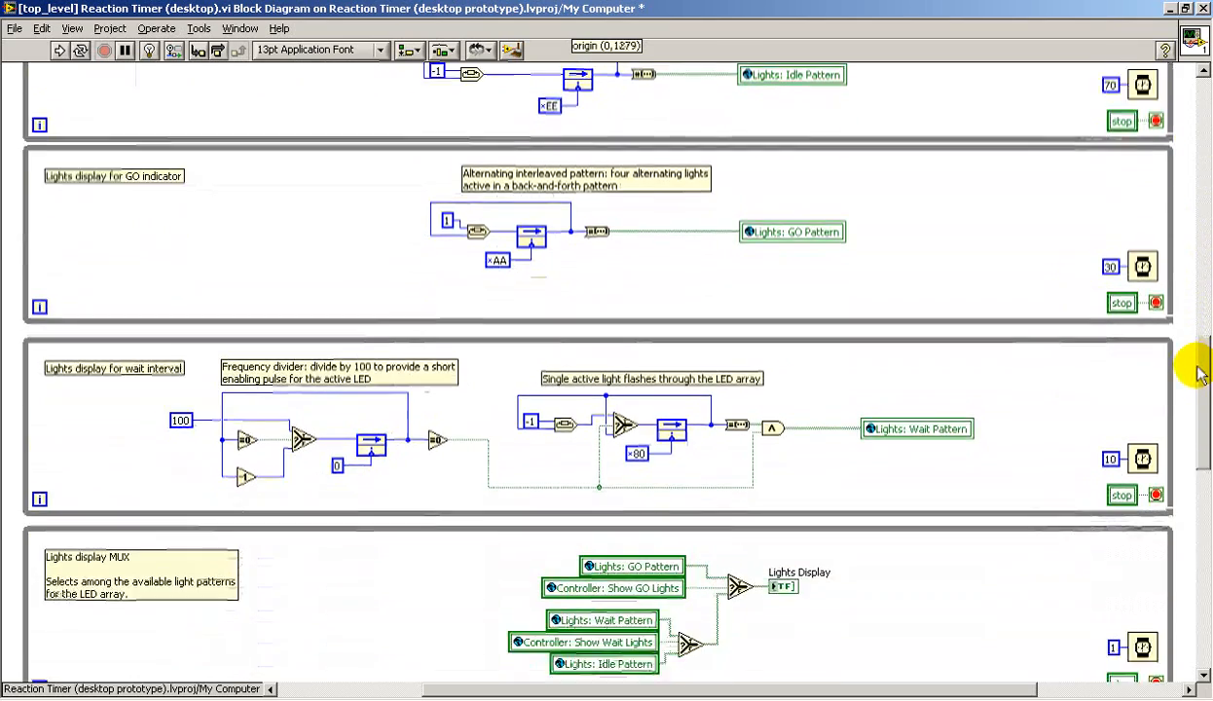
pyautogui.scroll(-3)
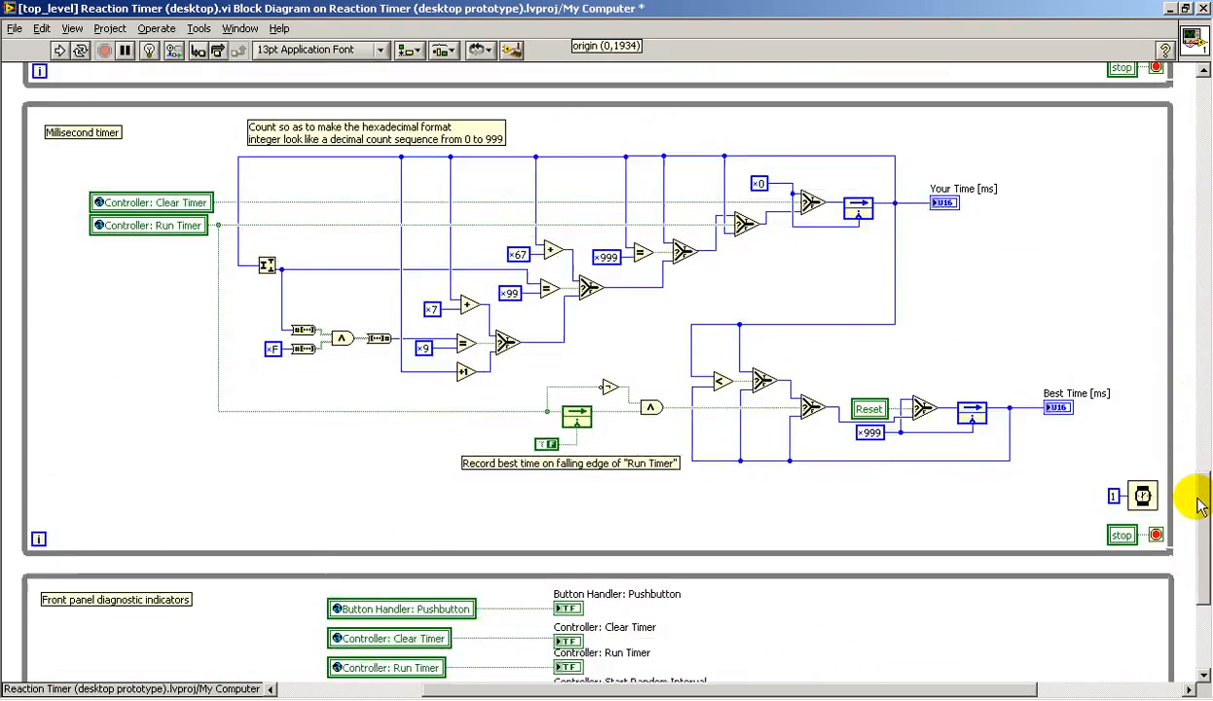
pyautogui.scroll(-3)
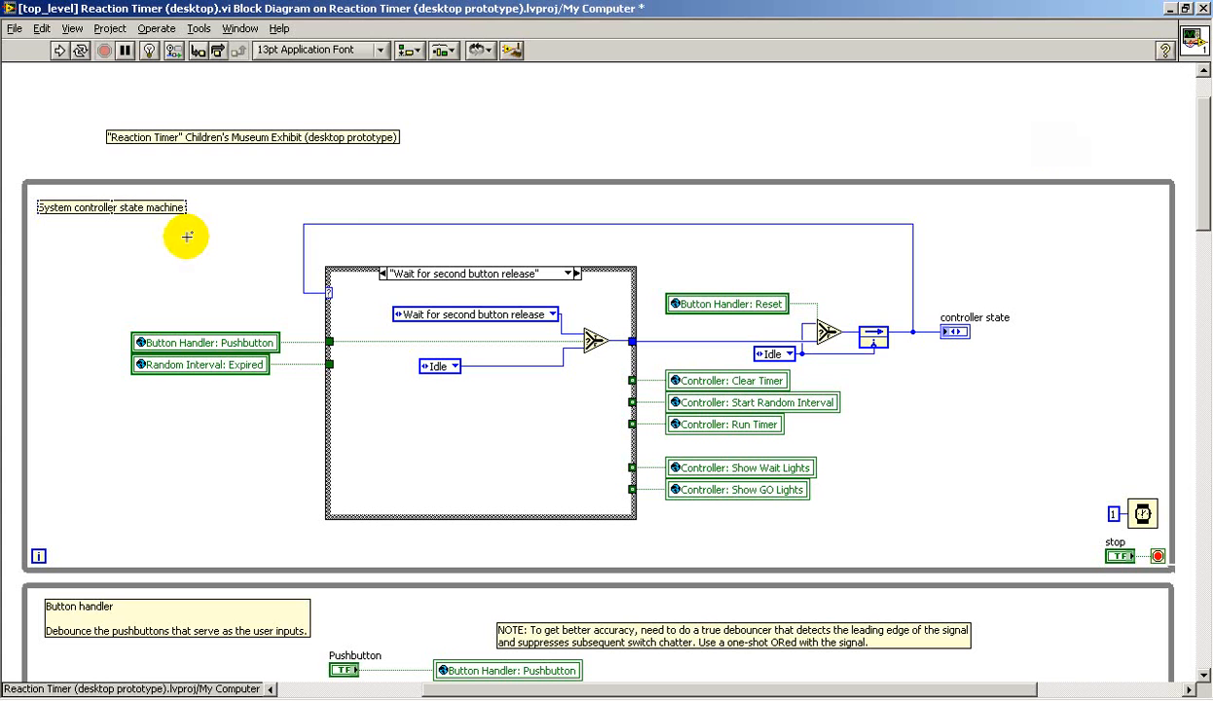
pyautogui.moveTo(1102, 280)
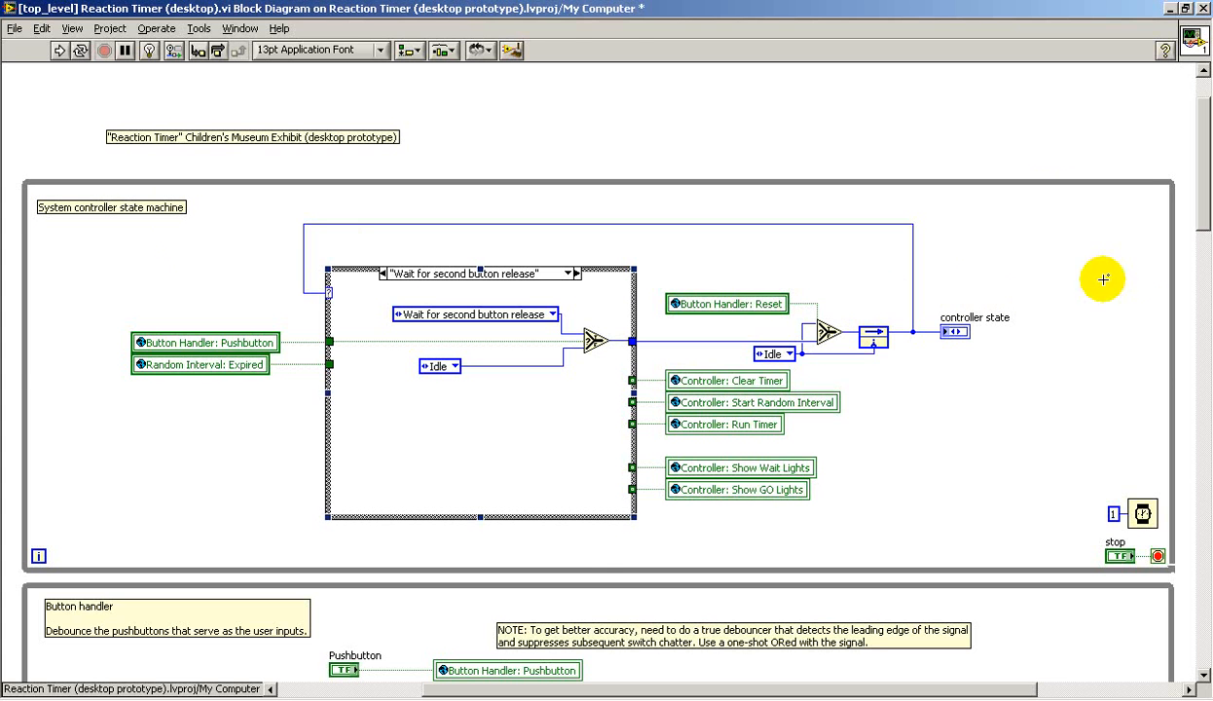
pyautogui.scroll(-3)
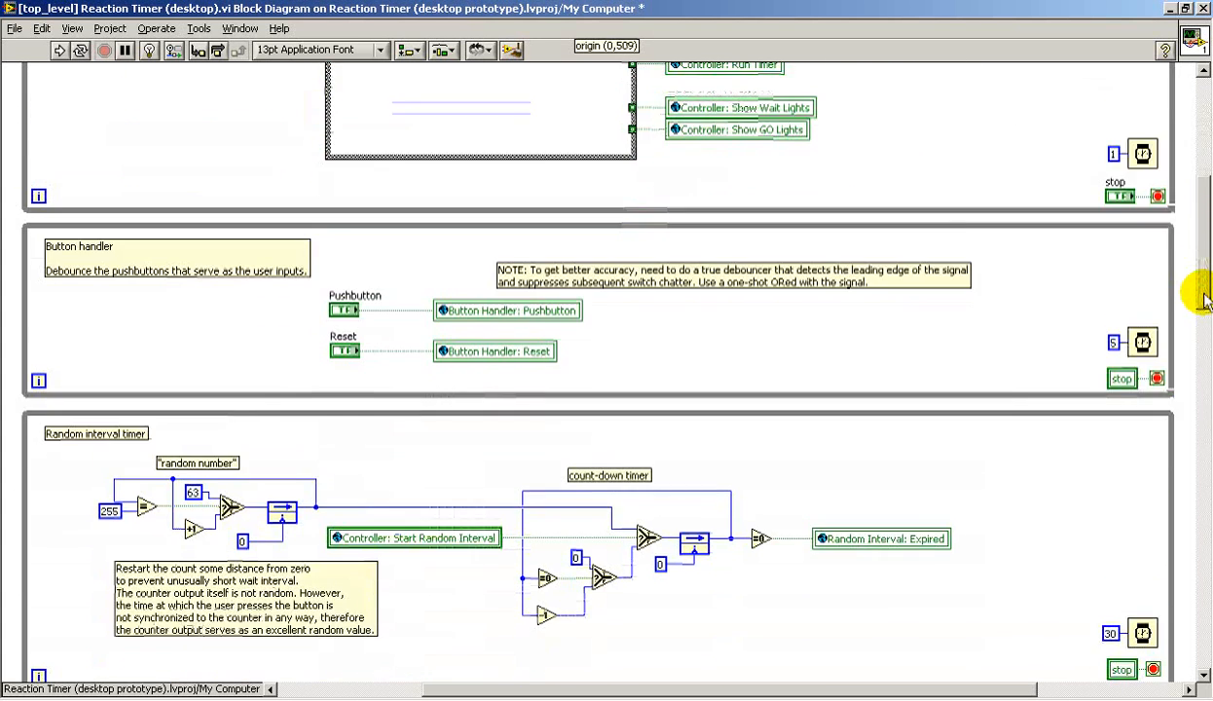
pyautogui.scroll(-3)
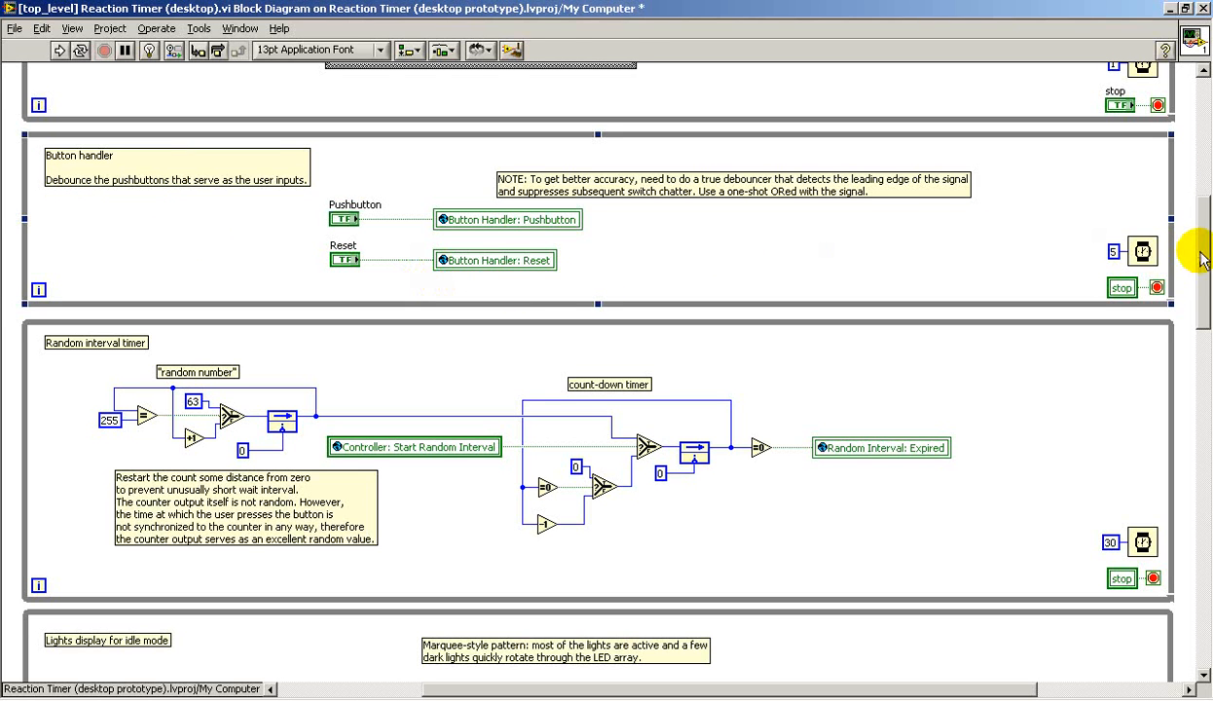
pyautogui.scroll(-3)
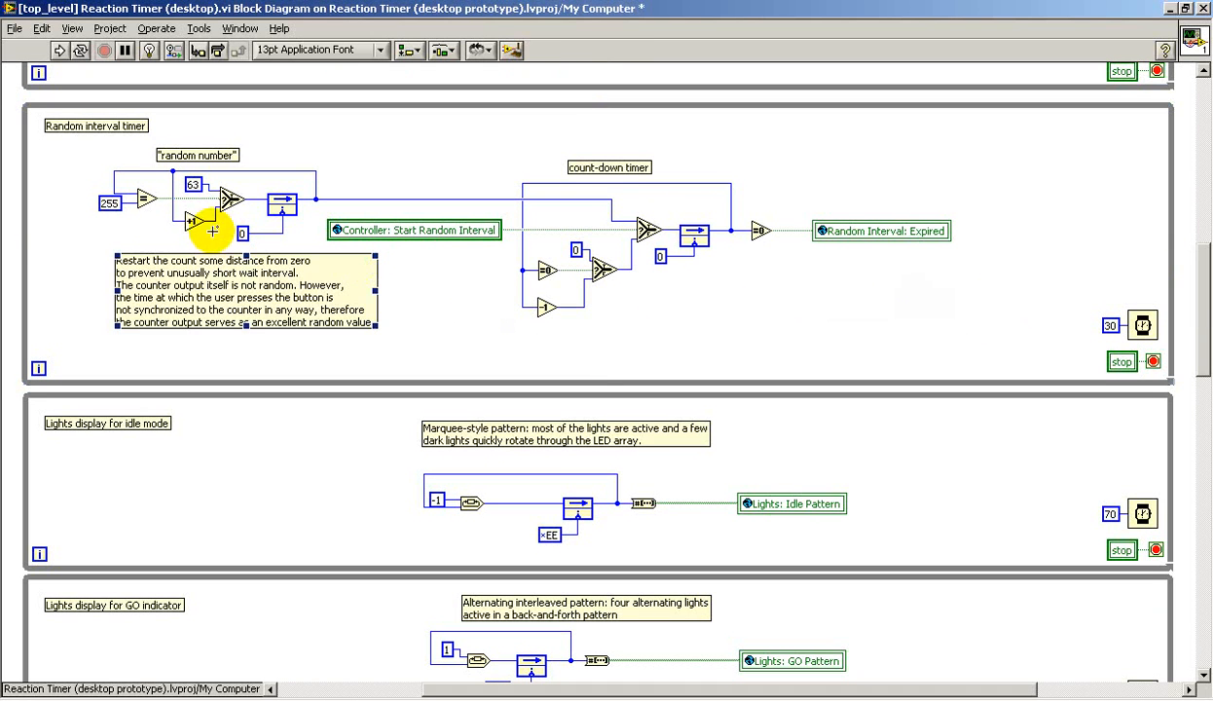
pyautogui.moveTo(68, 148)
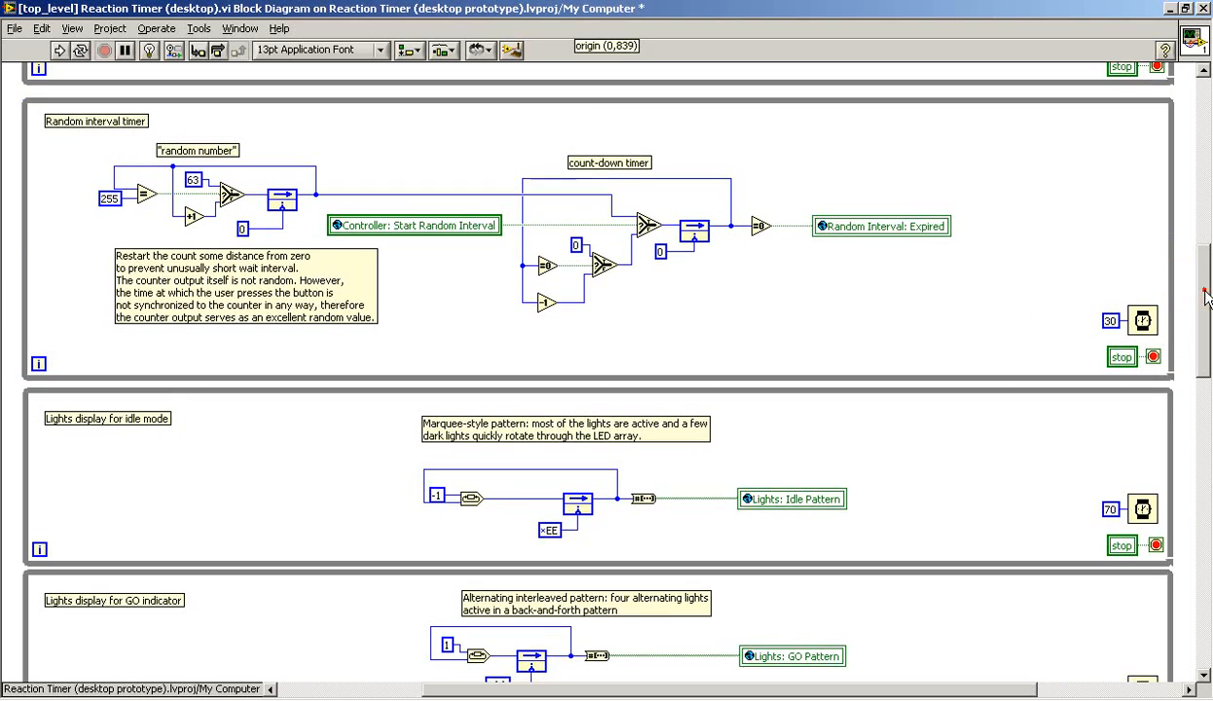
pyautogui.scroll(-3)
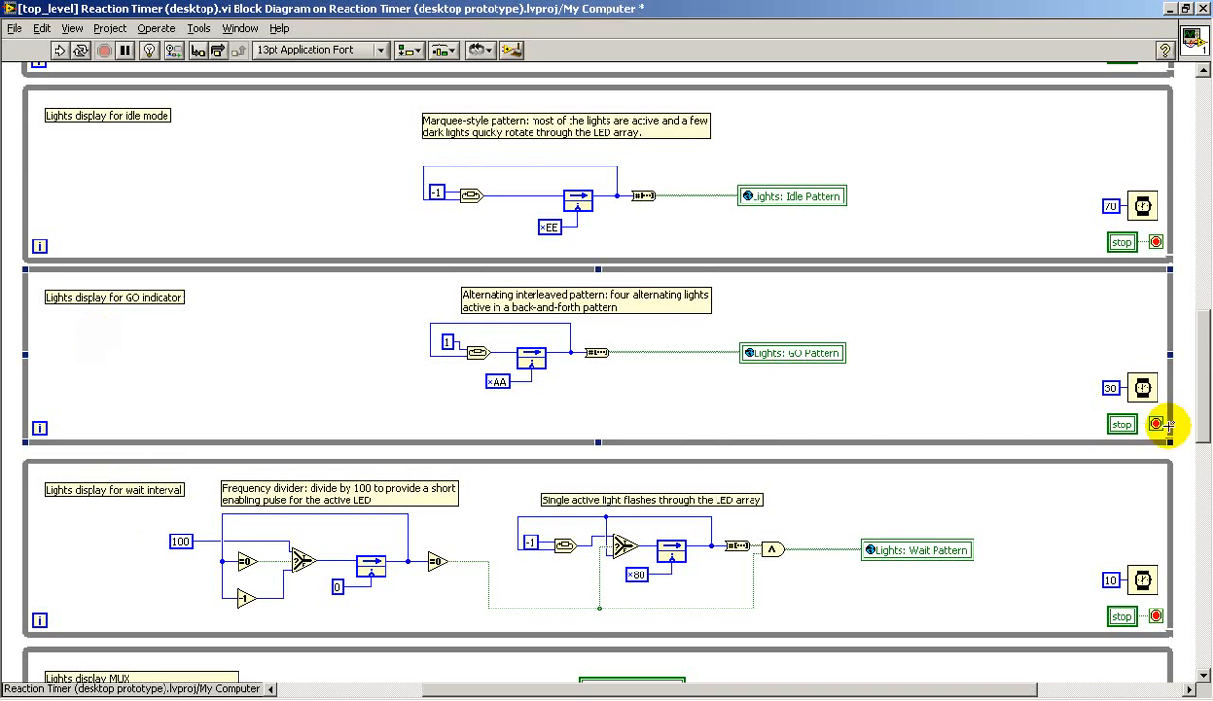
pyautogui.scroll(-3)
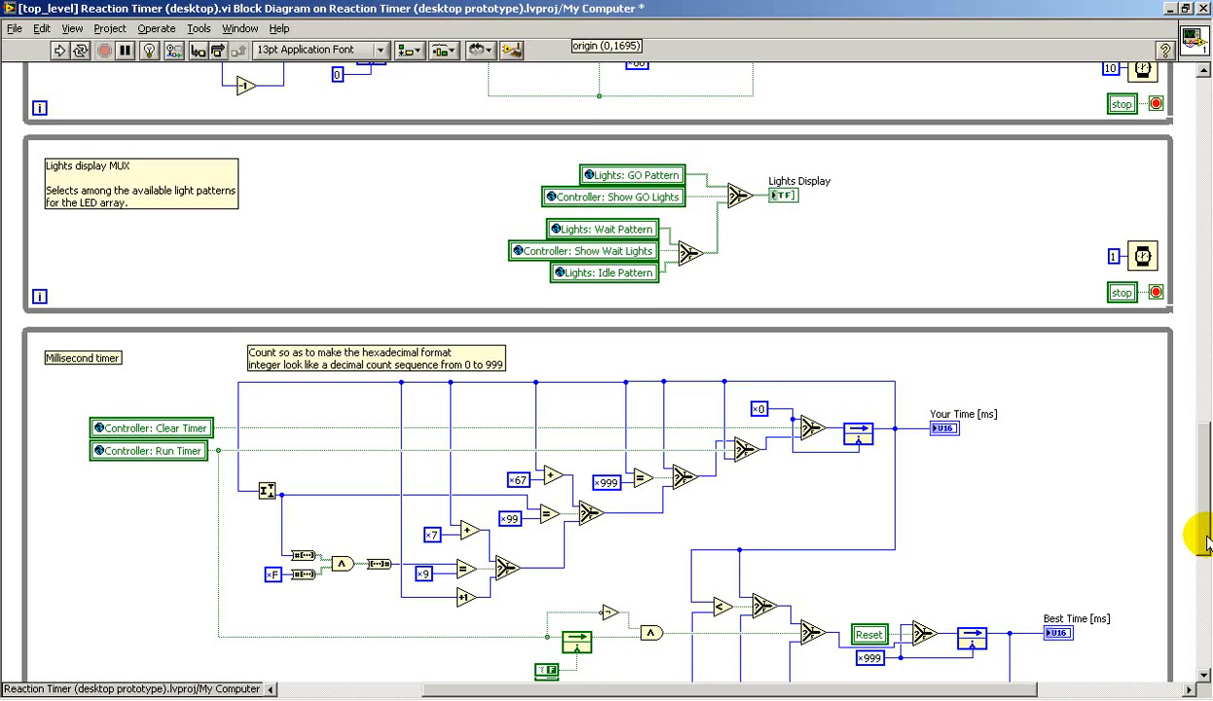
pyautogui.scroll(-3)
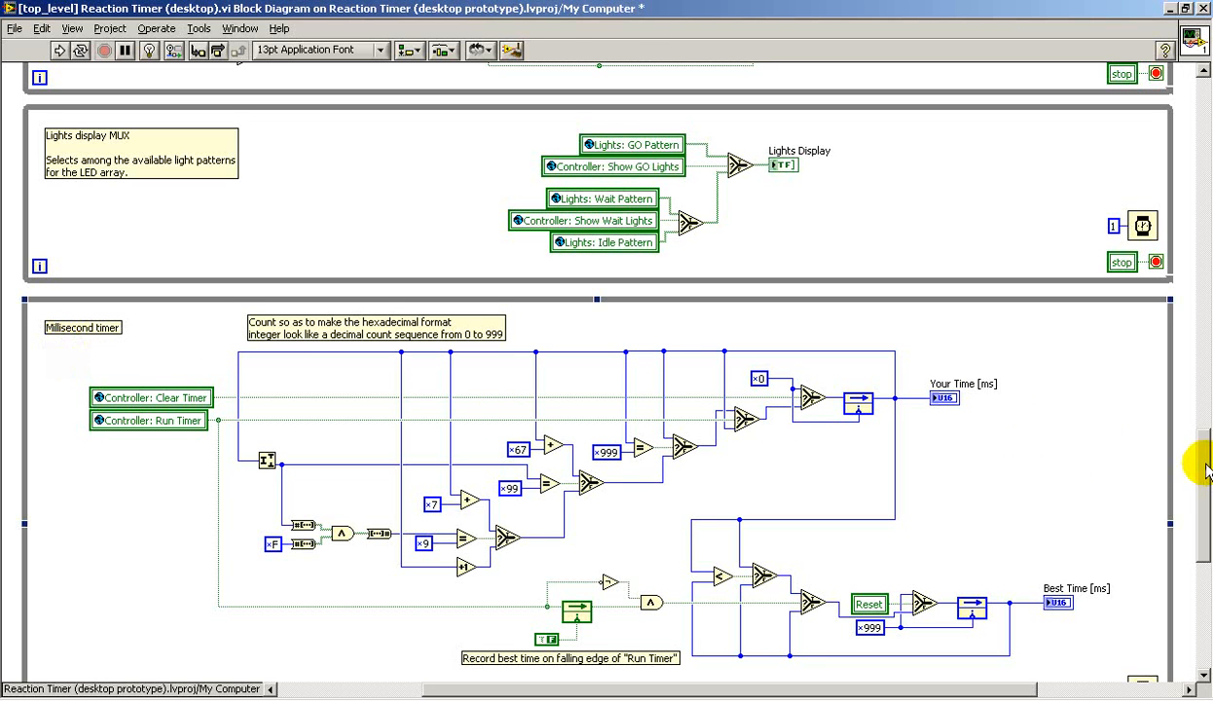
pyautogui.scroll(-3)
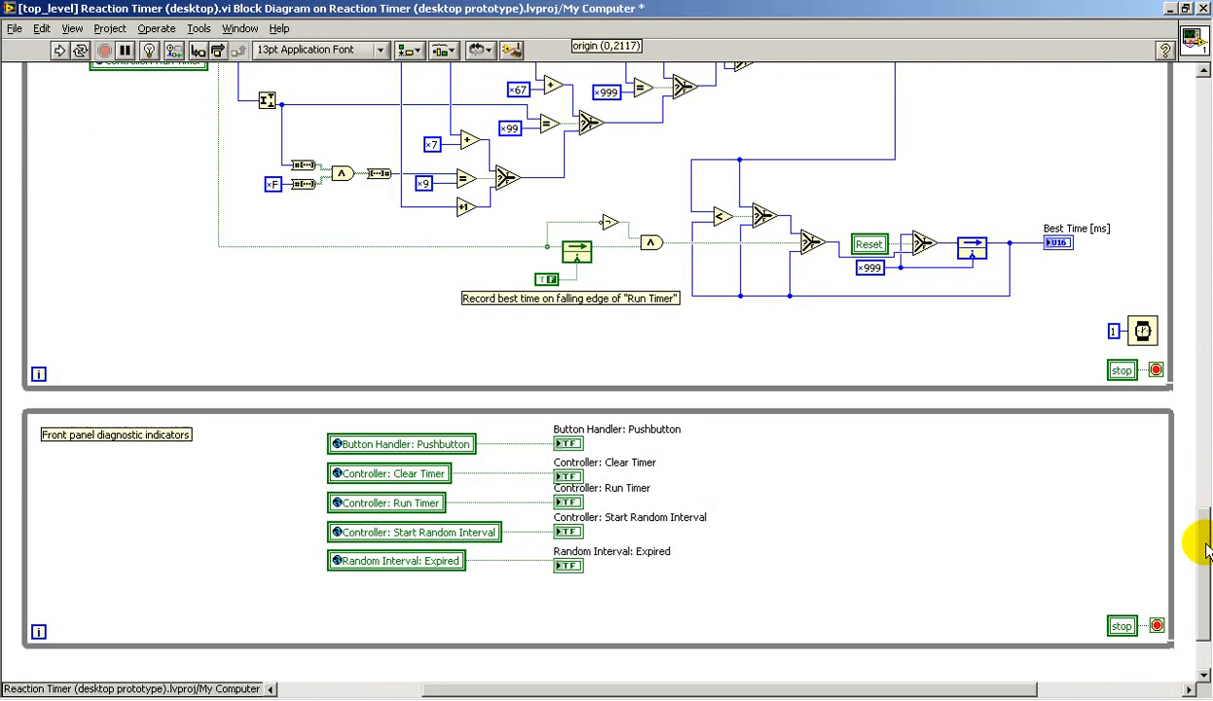
pyautogui.scroll(-3)
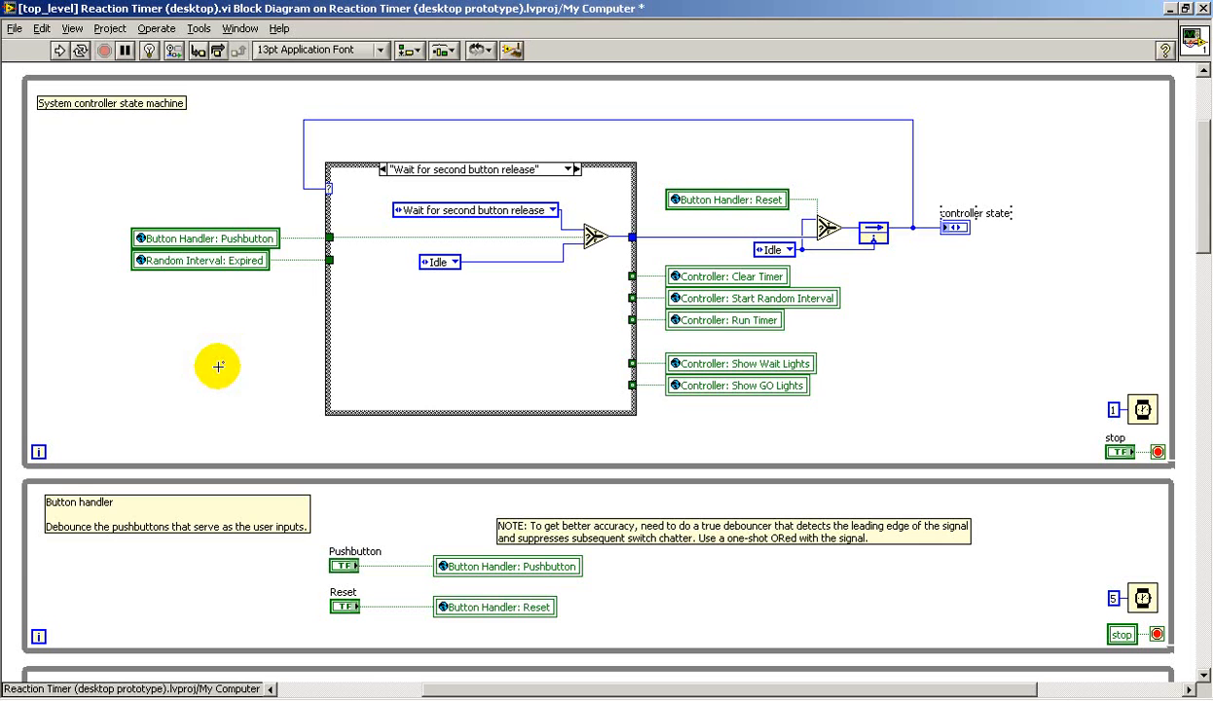
pyautogui.moveTo(216, 300)
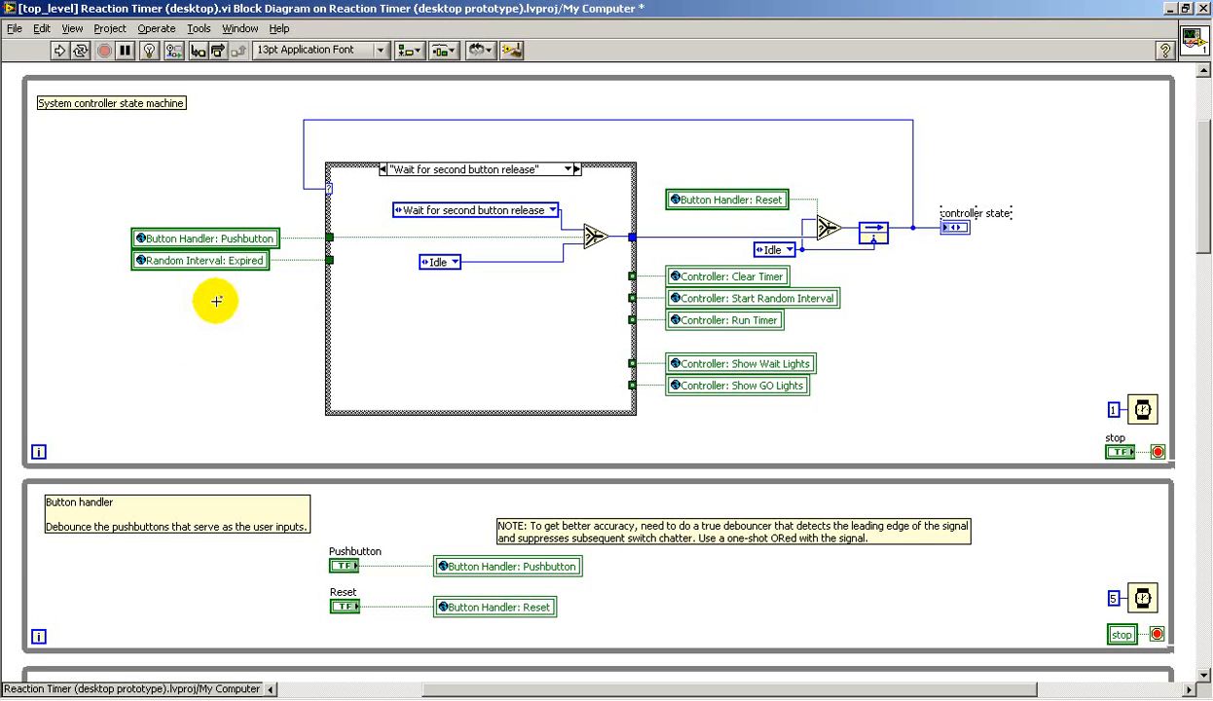
pyautogui.moveTo(156, 273)
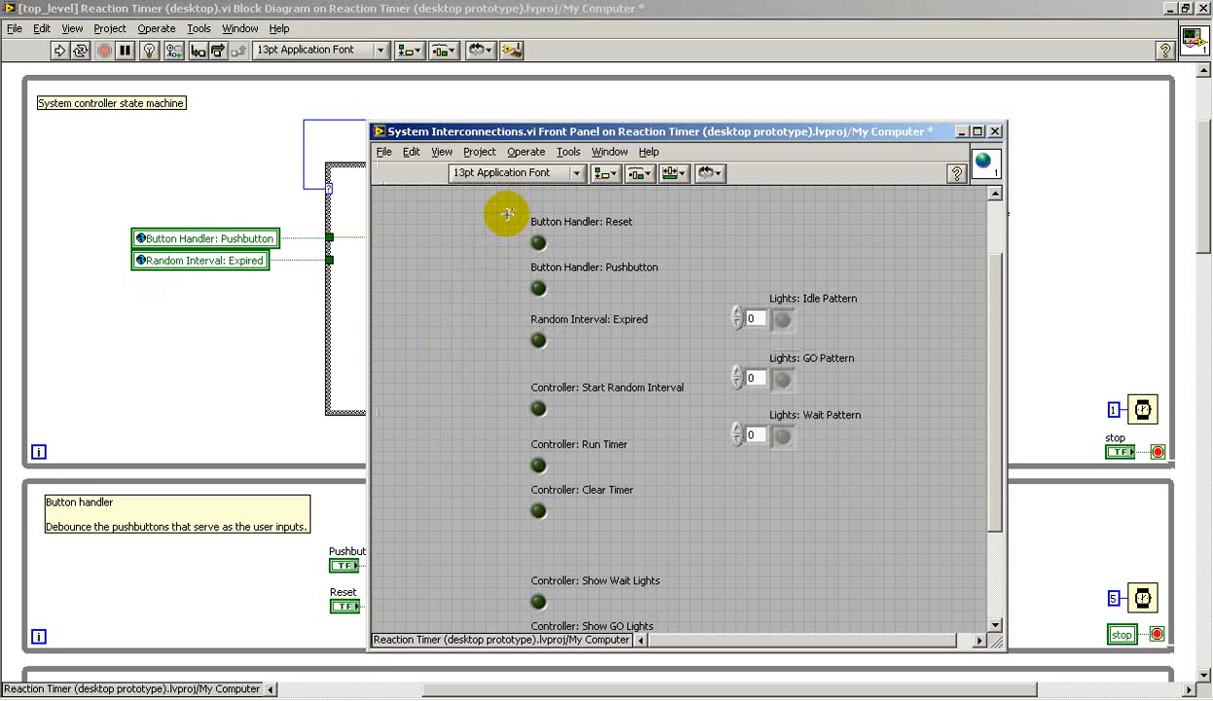
pyautogui.moveTo(510, 603)
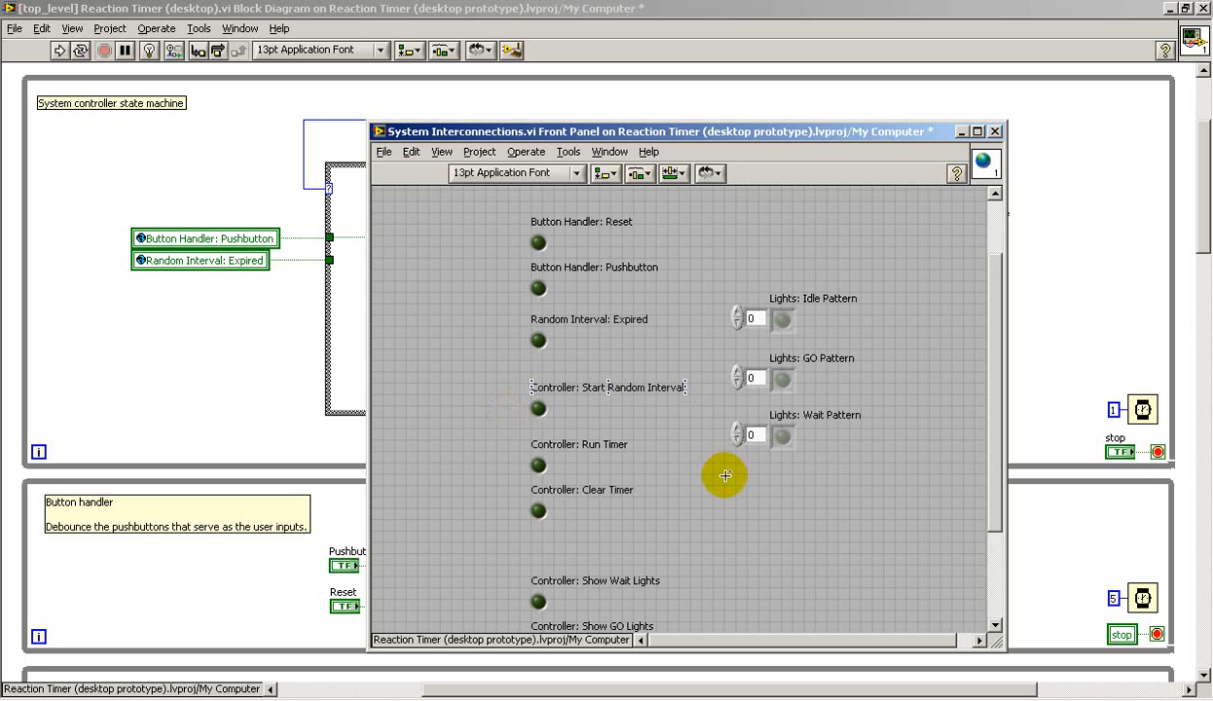
pyautogui.moveTo(917, 291)
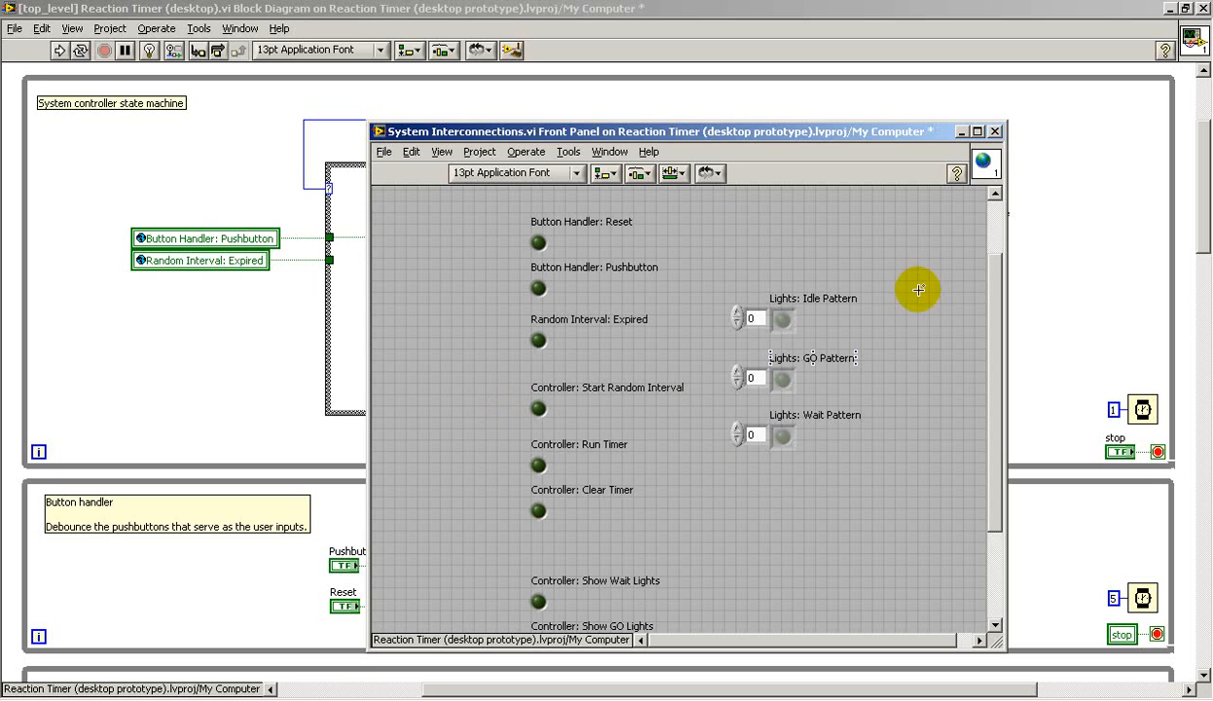
pyautogui.click(993, 131)
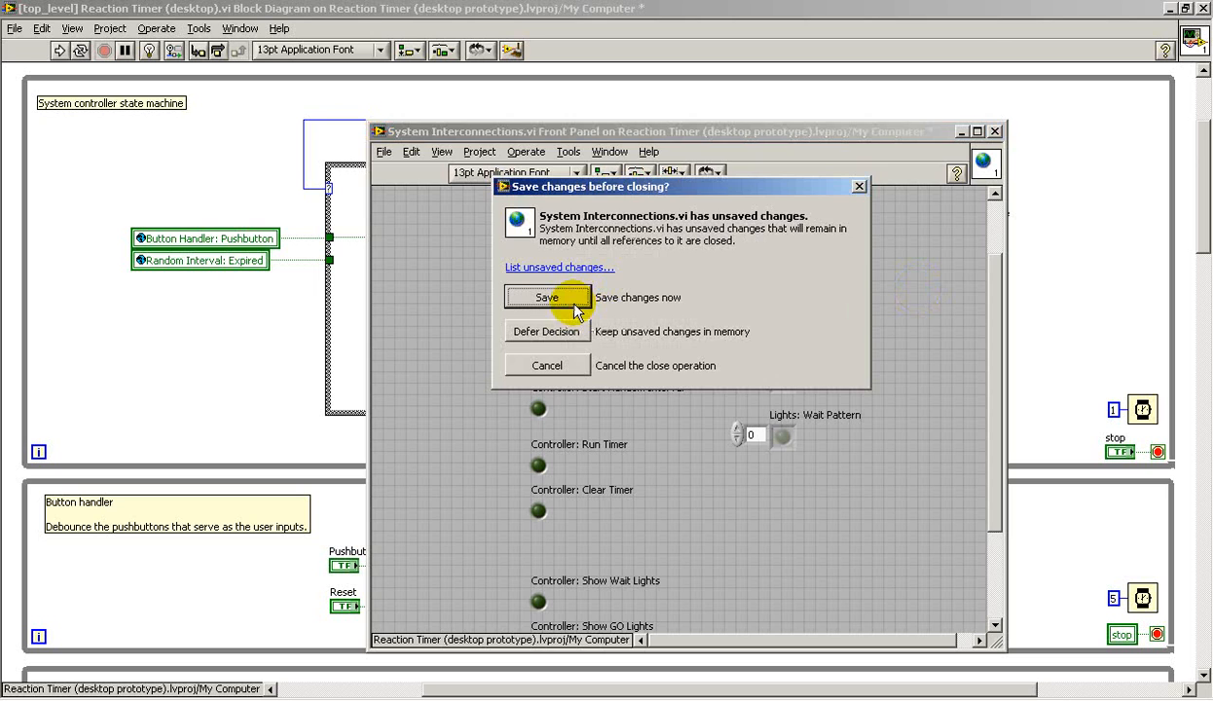
pyautogui.click(545, 296)
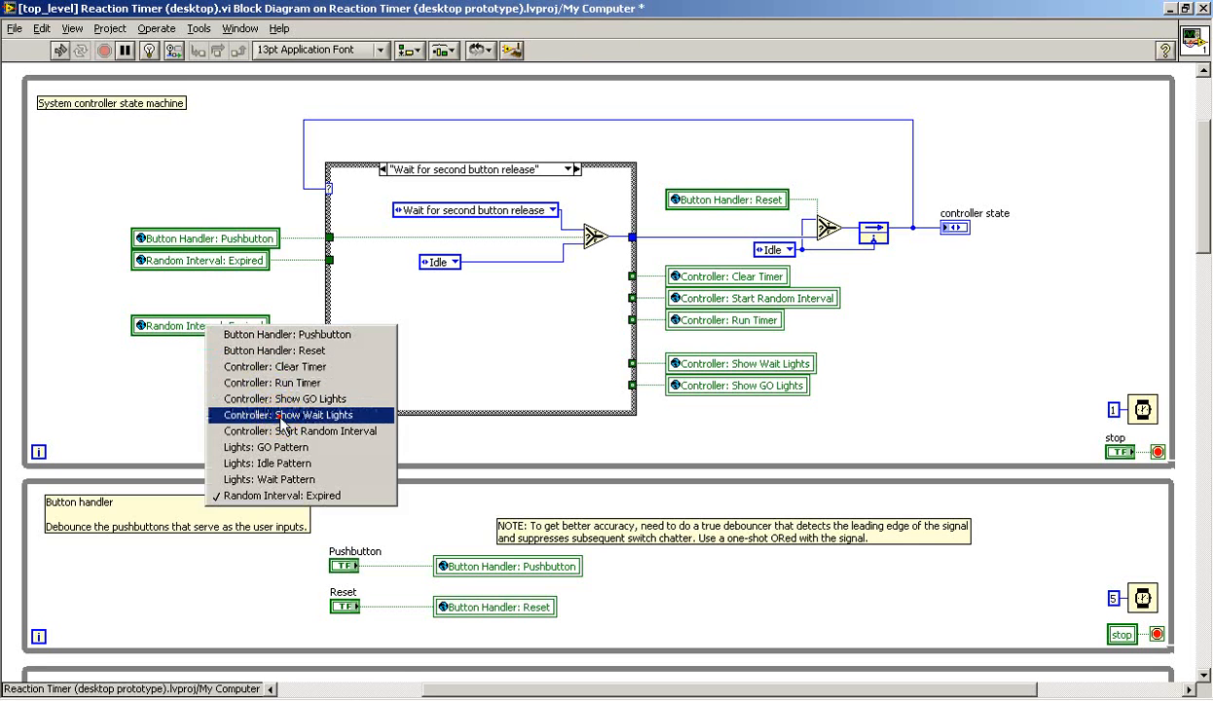
pyautogui.click(288, 414)
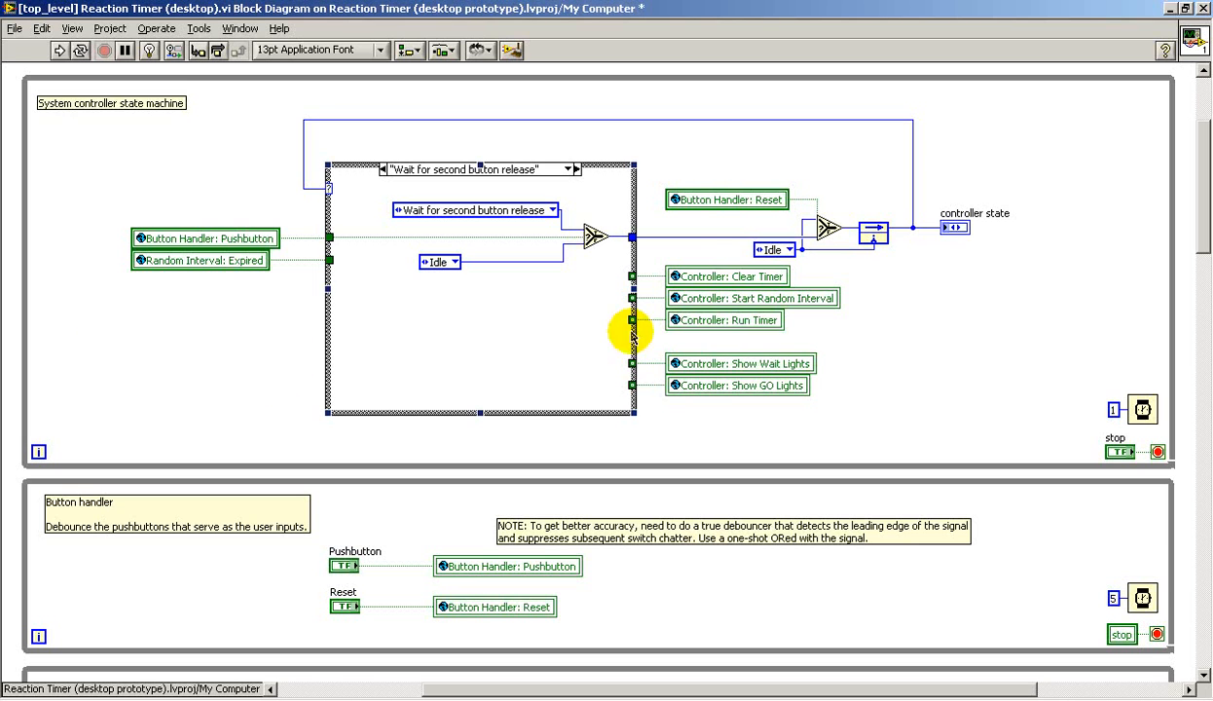
pyautogui.click(726, 277)
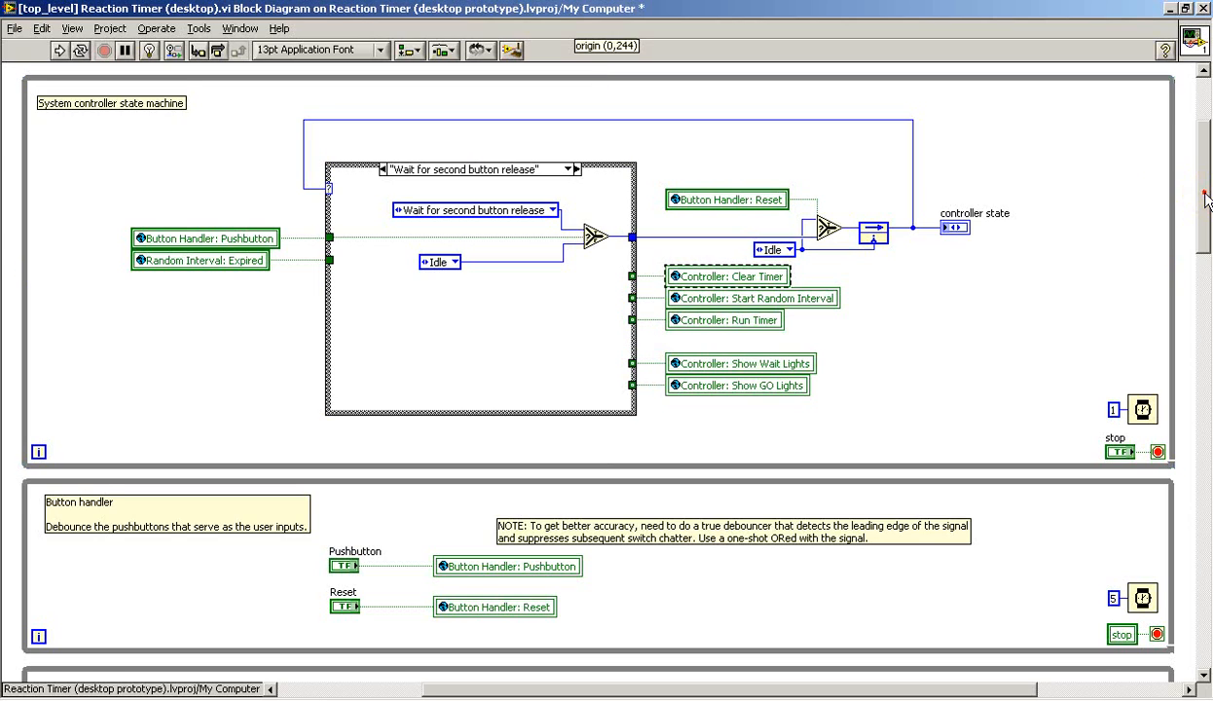
pyautogui.scroll(-3)
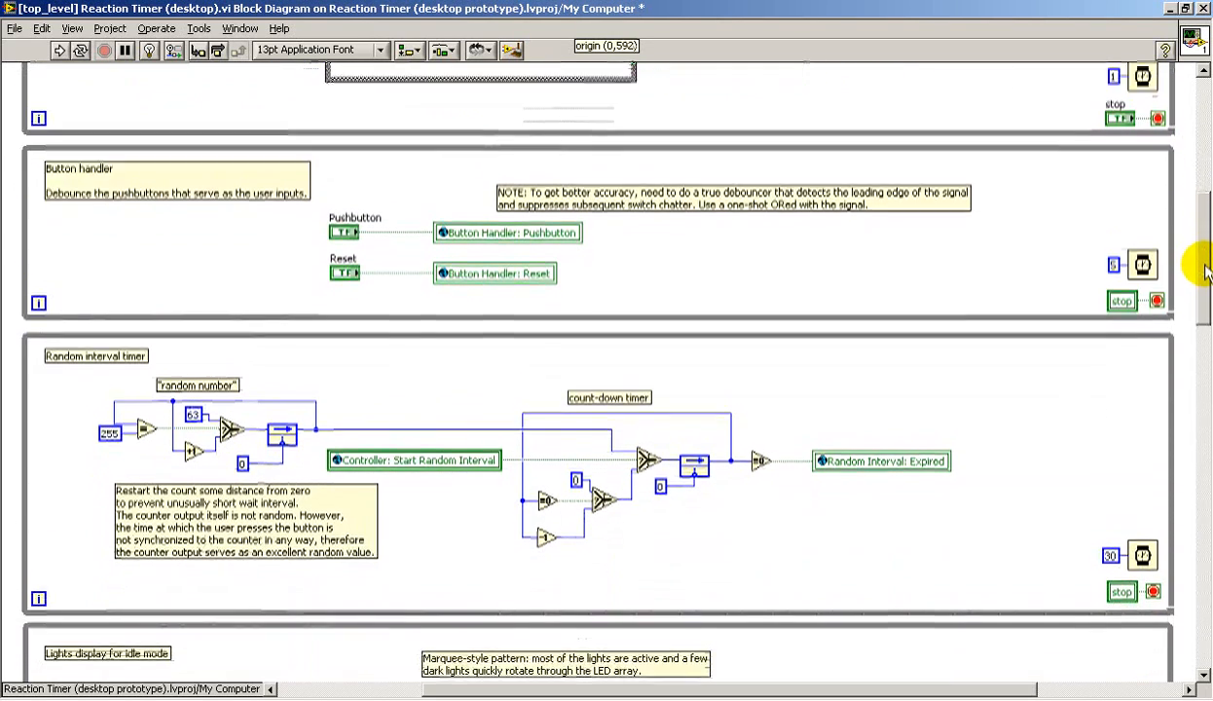
# Step: Scroll past the light display multiplexer and millisecond timer to the diagnostic indicators loop
pyautogui.scroll(-3)
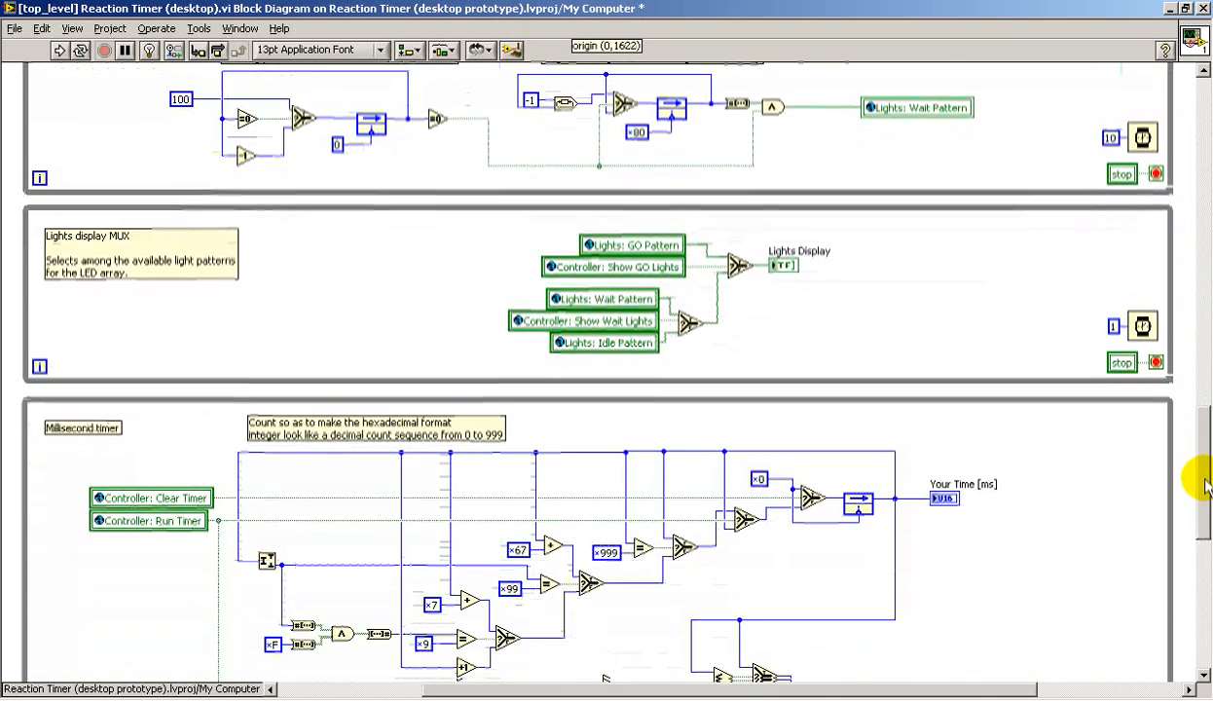
pyautogui.scroll(-3)
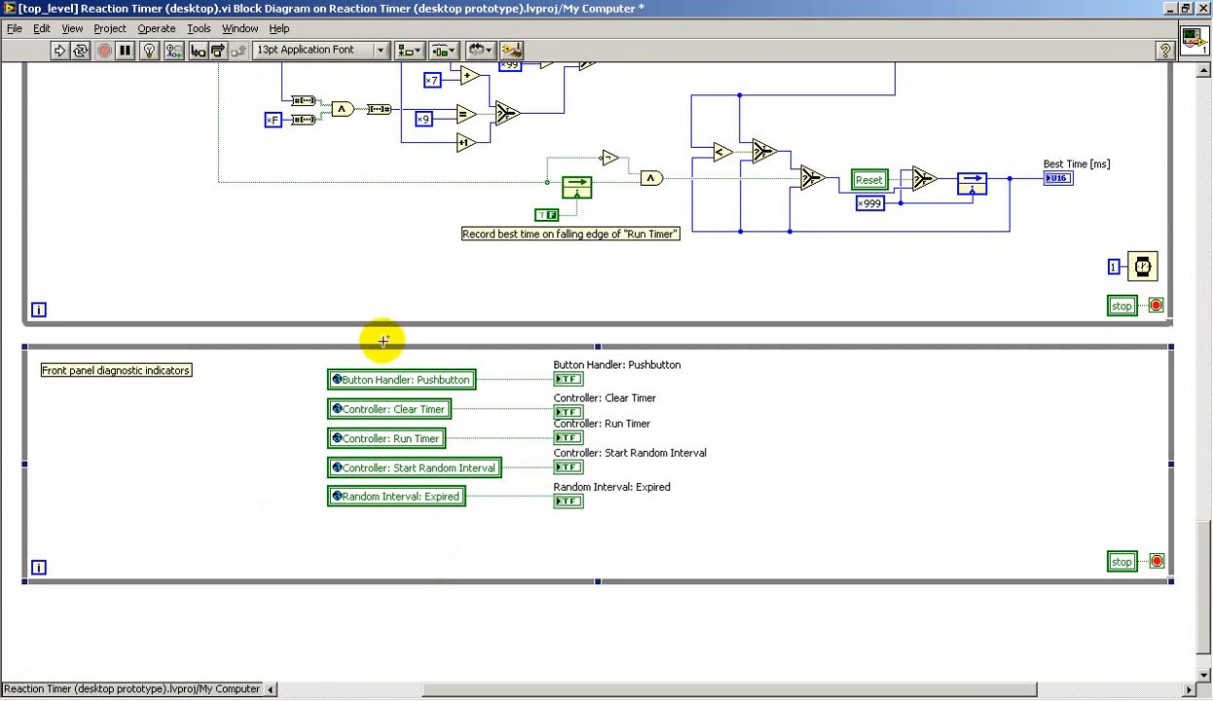
pyautogui.moveTo(631, 514)
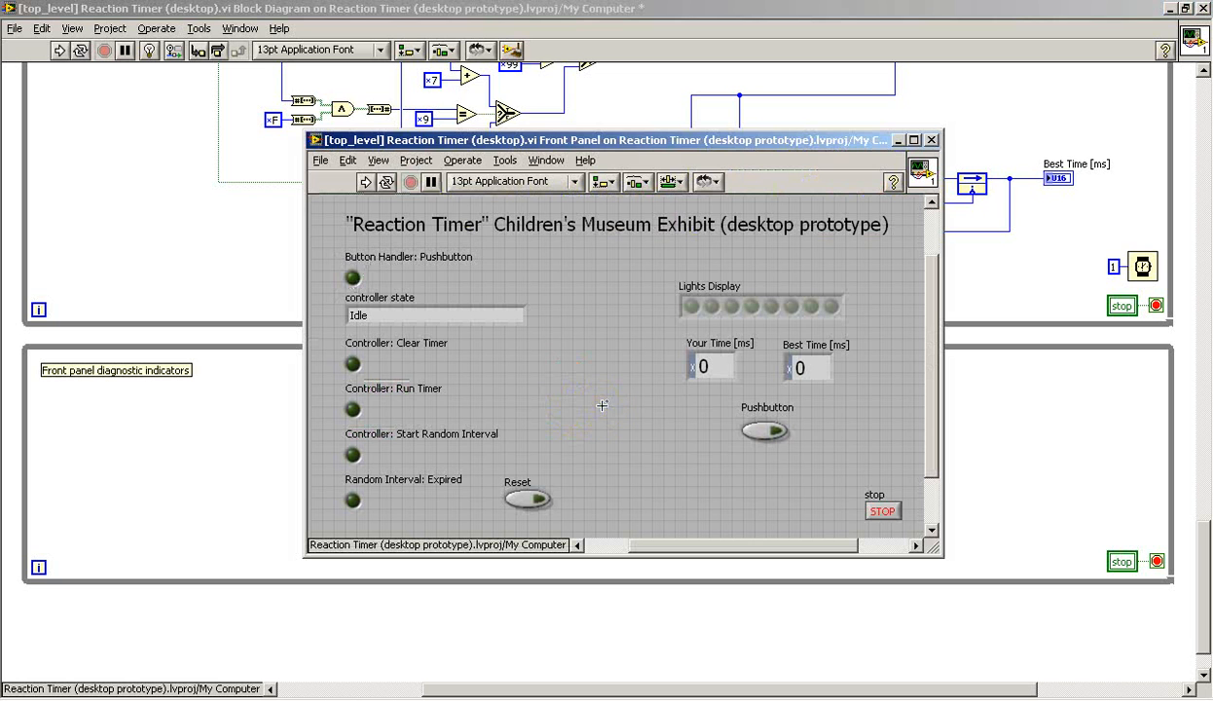
pyautogui.moveTo(415, 510)
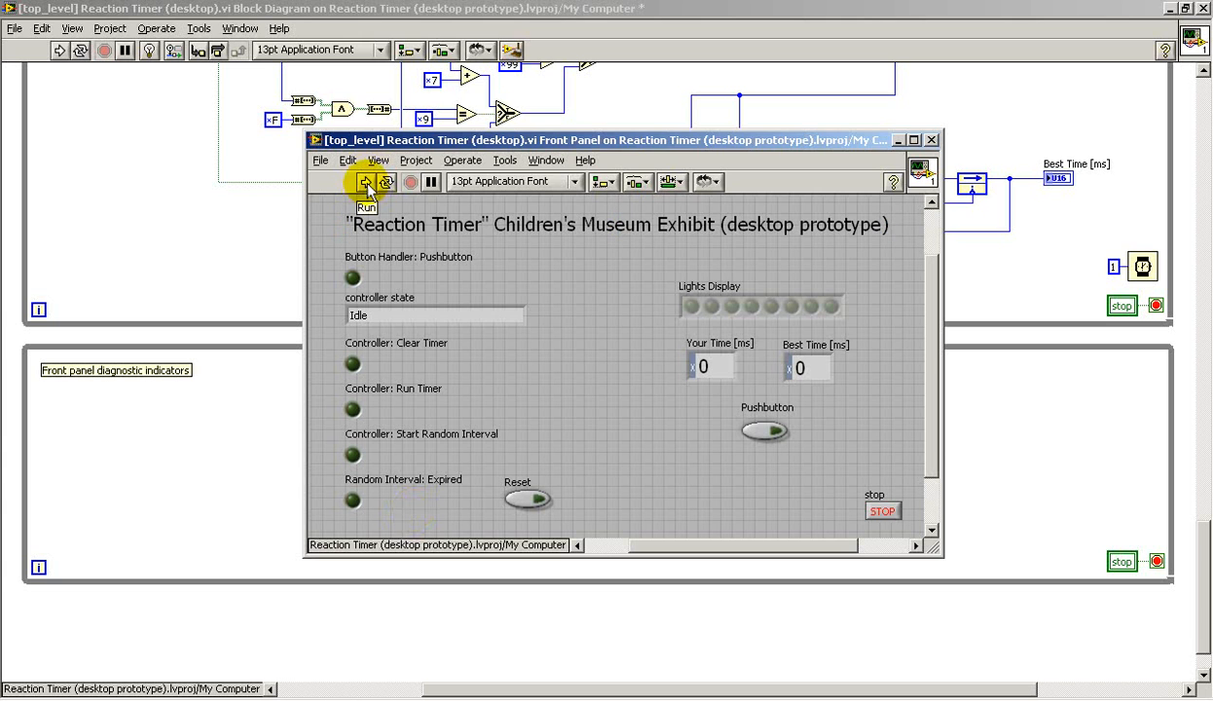
# Step: Run the Reaction Timer VI so the lights animate and Best Time reads 999
pyautogui.click(367, 183)
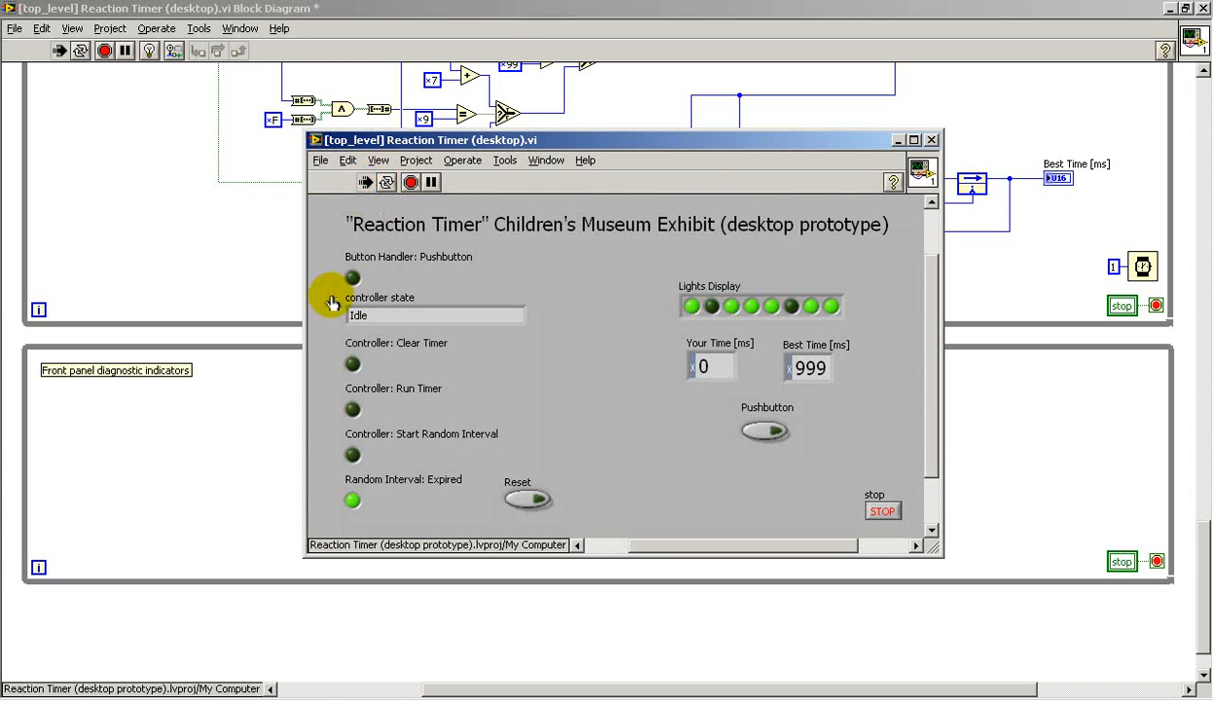
pyautogui.moveTo(397, 325)
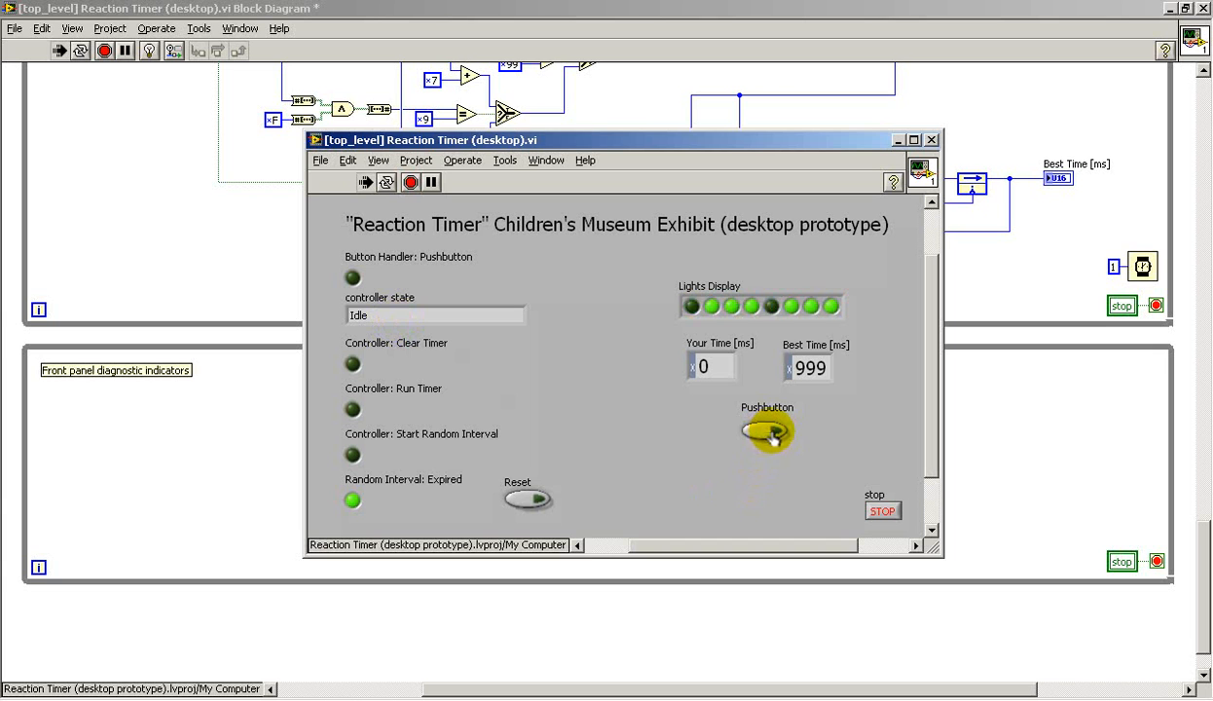
# Step: Start a trial with the Pushbutton and stop the timer at 999 ms, returning to Idle
pyautogui.click(767, 433)
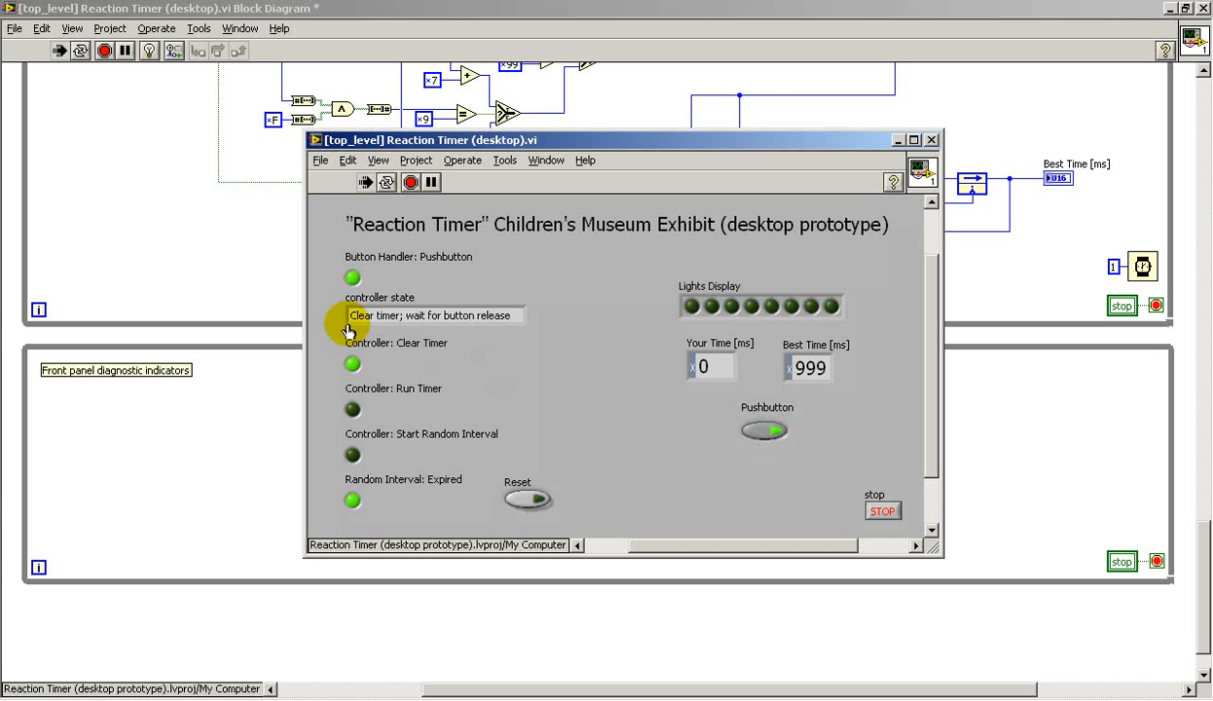
pyautogui.moveTo(518, 335)
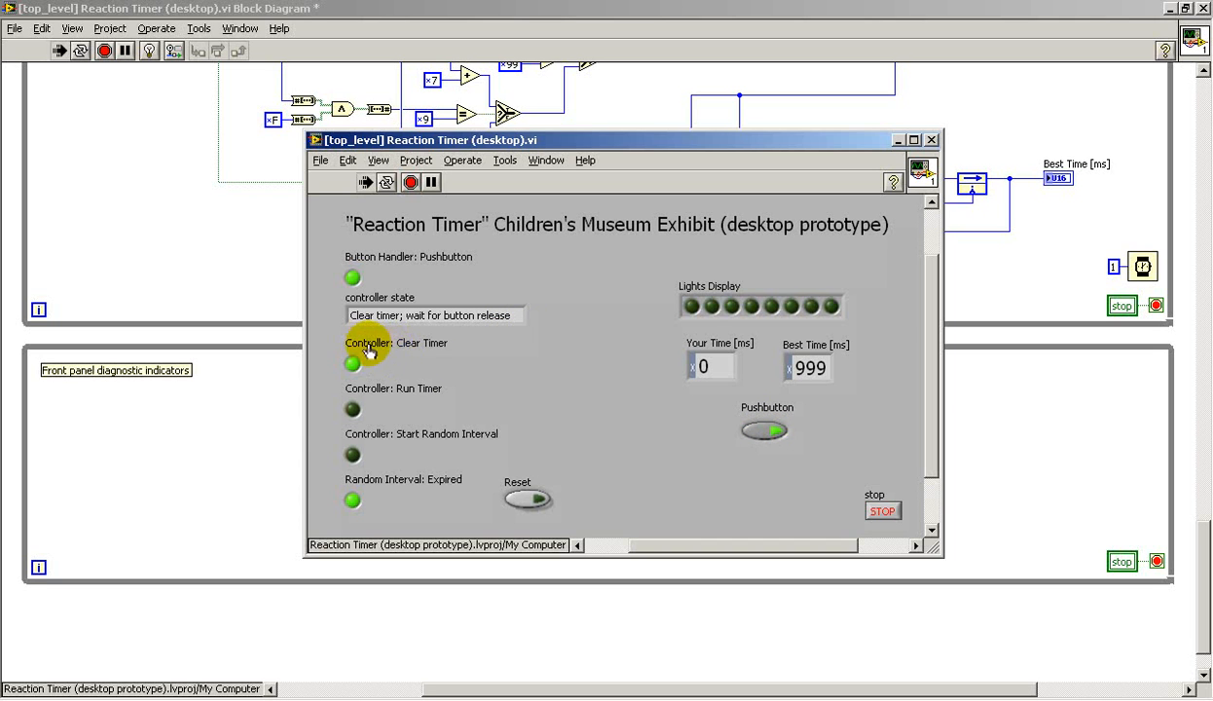
pyautogui.moveTo(389, 393)
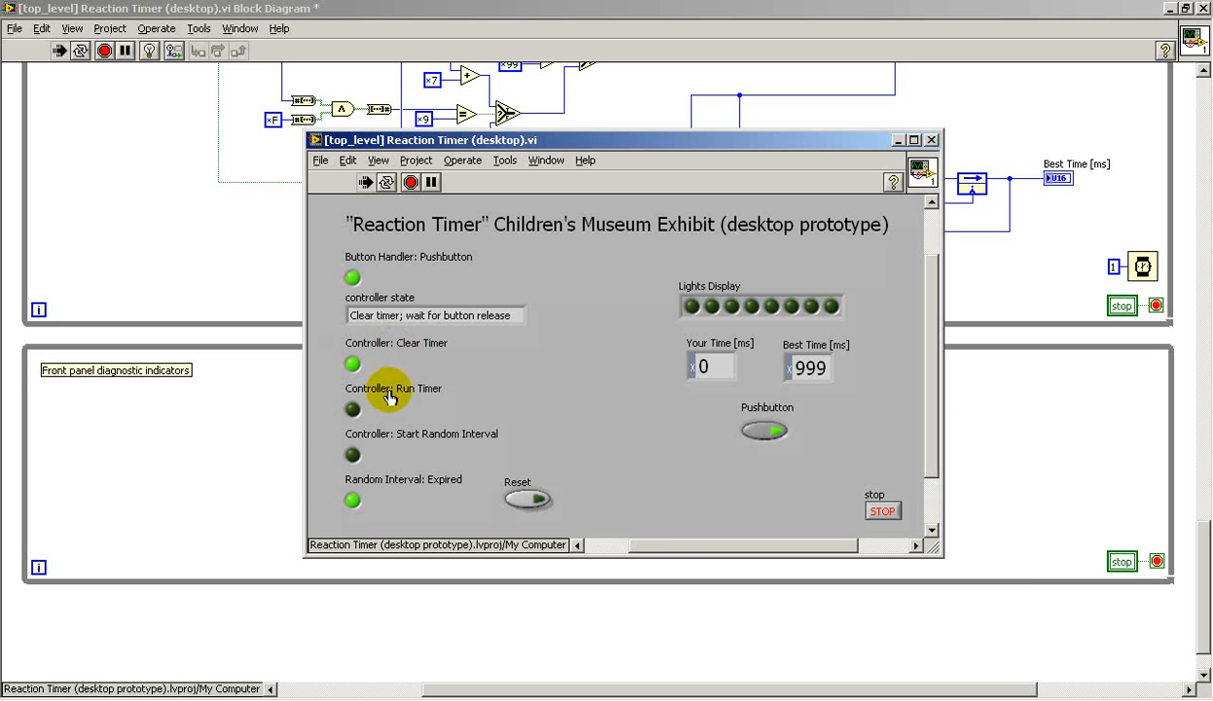
pyautogui.moveTo(329, 288)
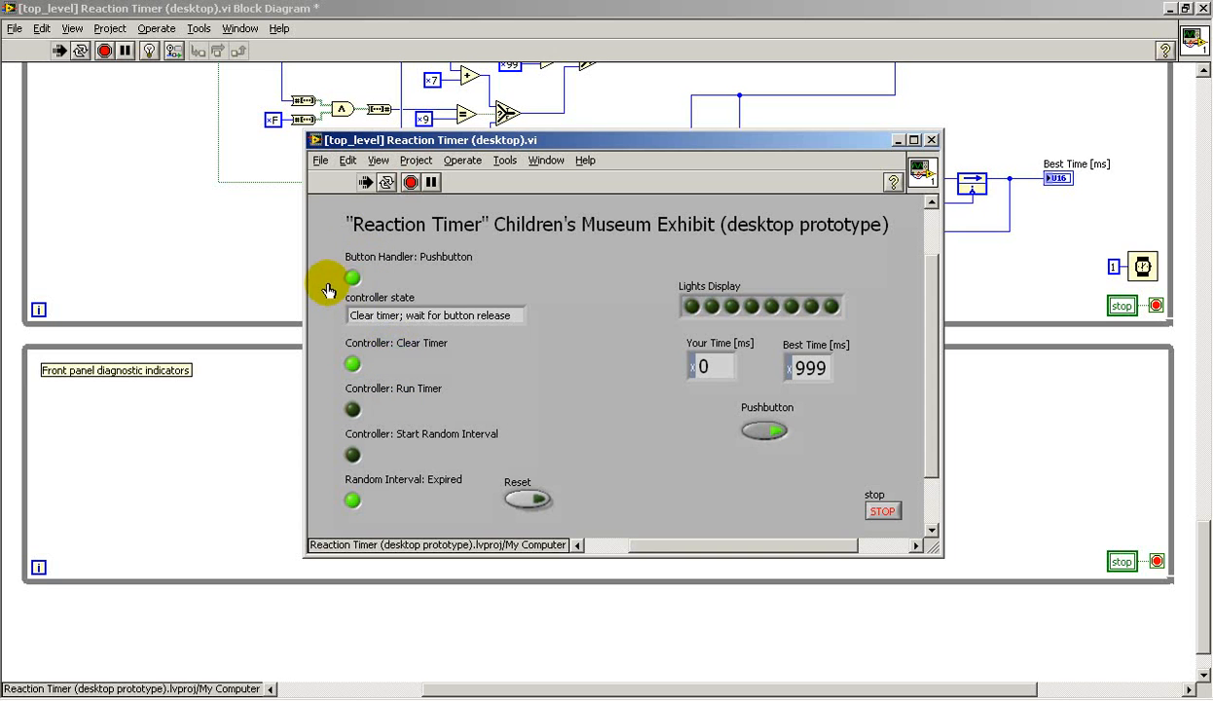
pyautogui.moveTo(802, 444)
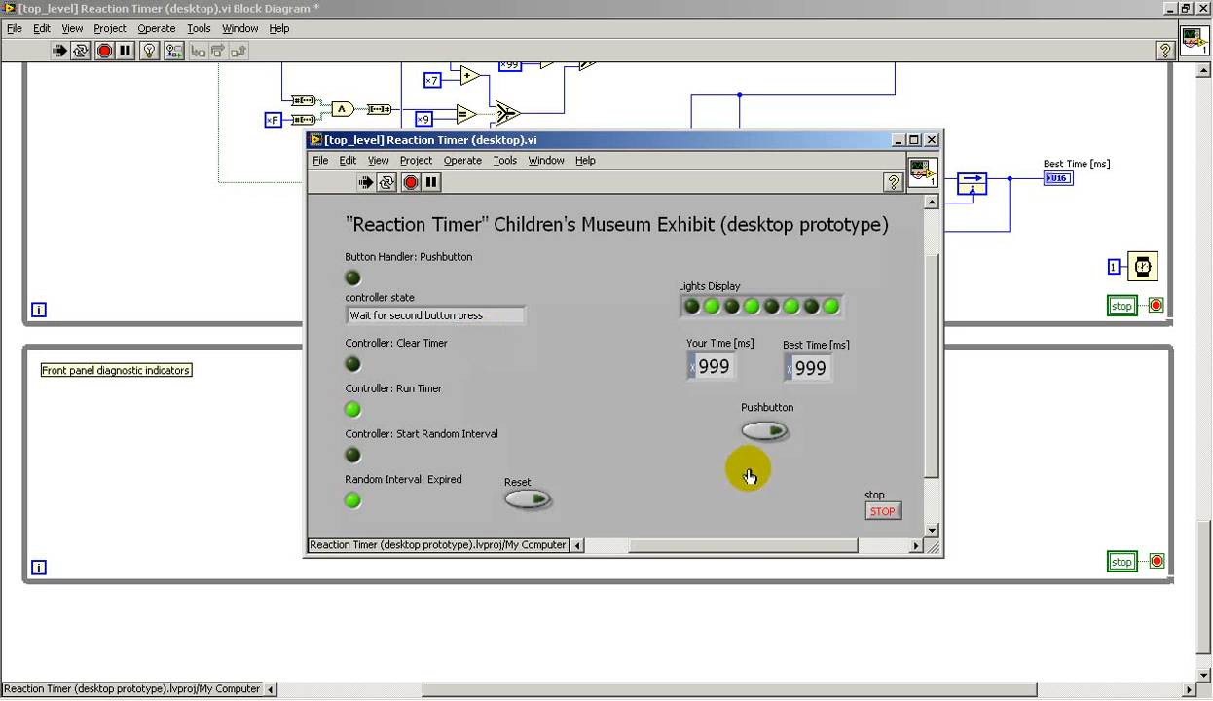
pyautogui.click(765, 432)
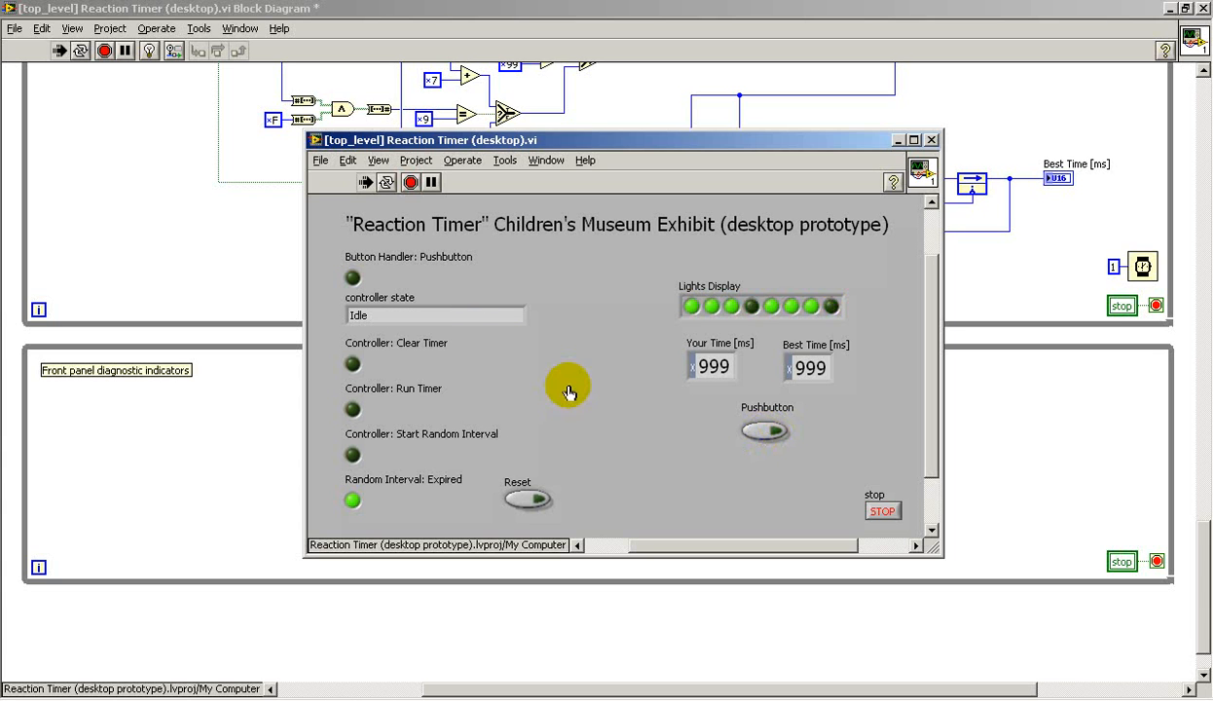
pyautogui.moveTo(736, 475)
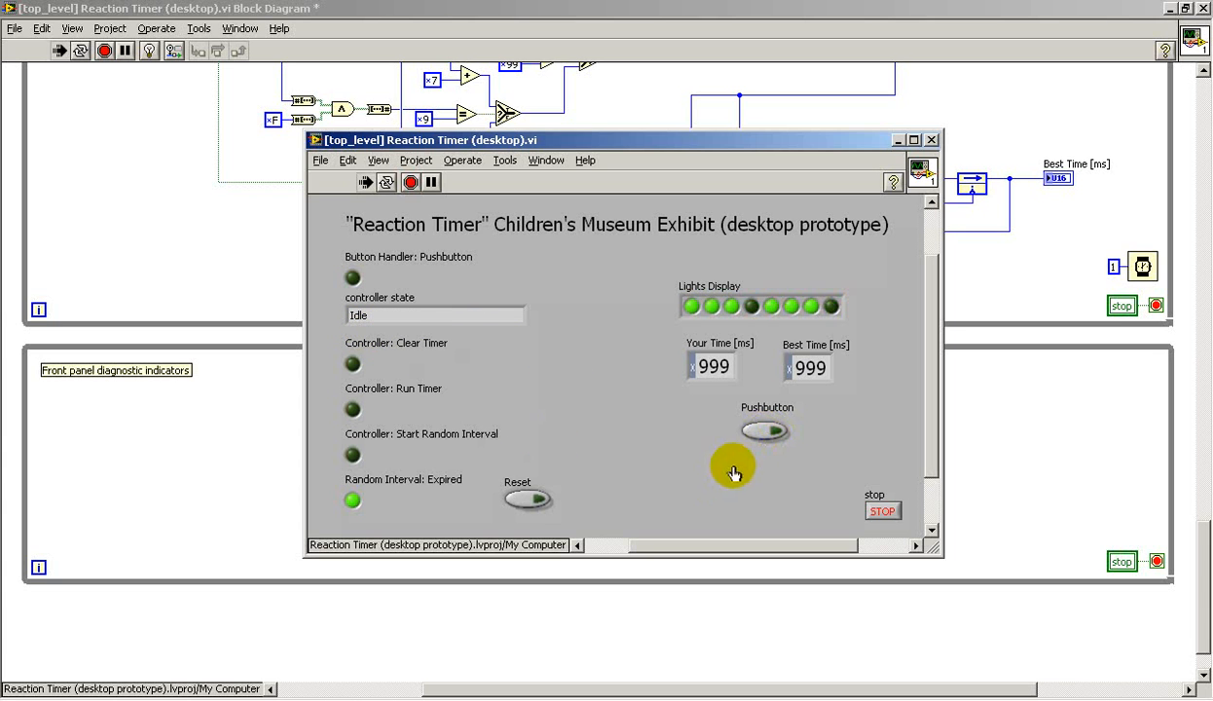
# Step: Cycle the Pushbutton through clear and random-wait states, then react to the GO lights recording 114 ms
pyautogui.click(767, 430)
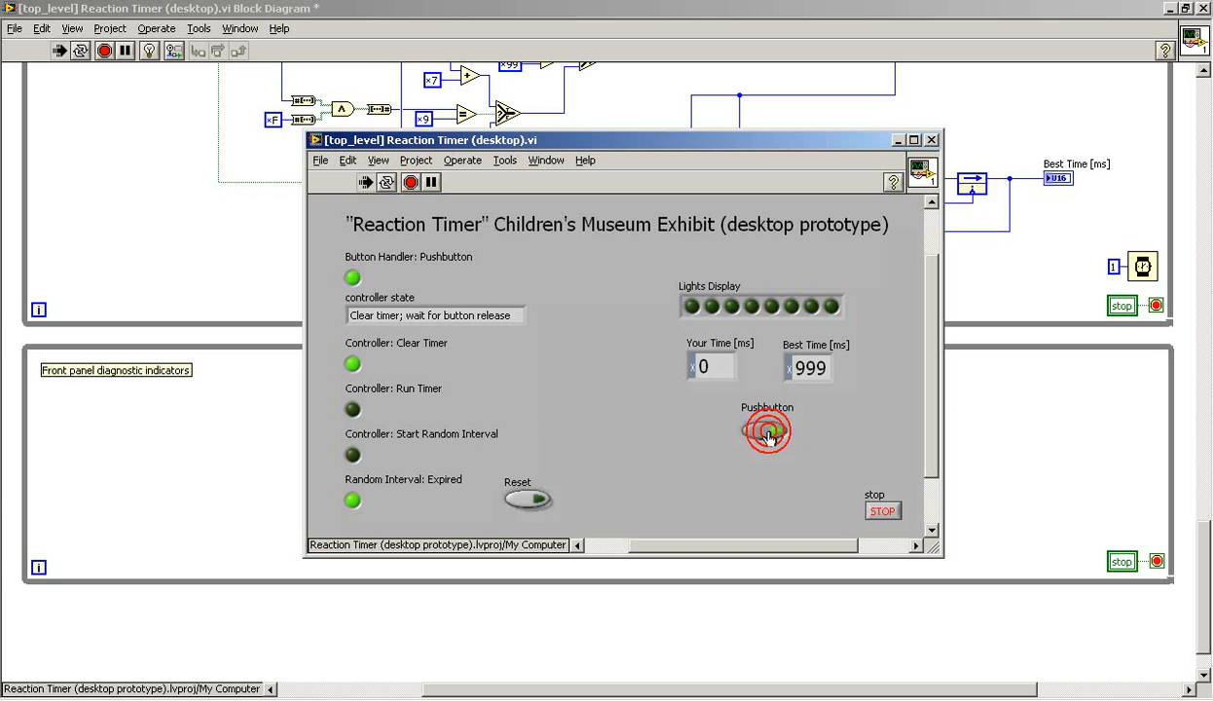
pyautogui.click(767, 430)
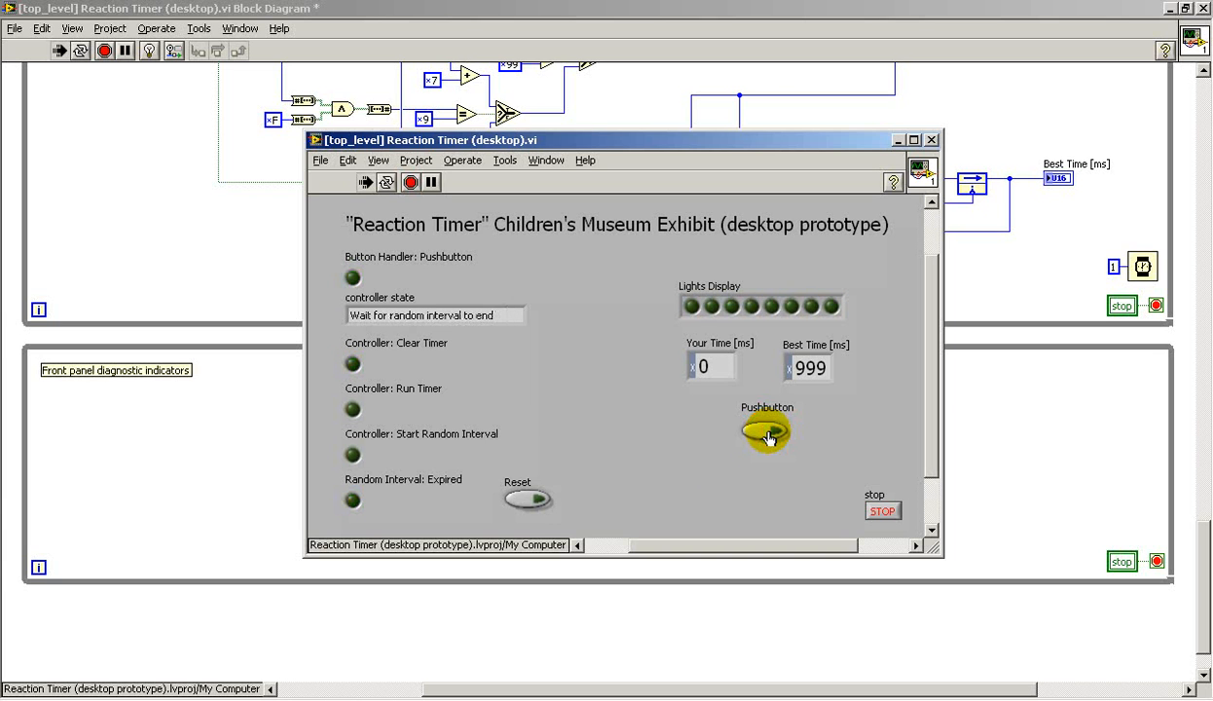
pyautogui.click(768, 433)
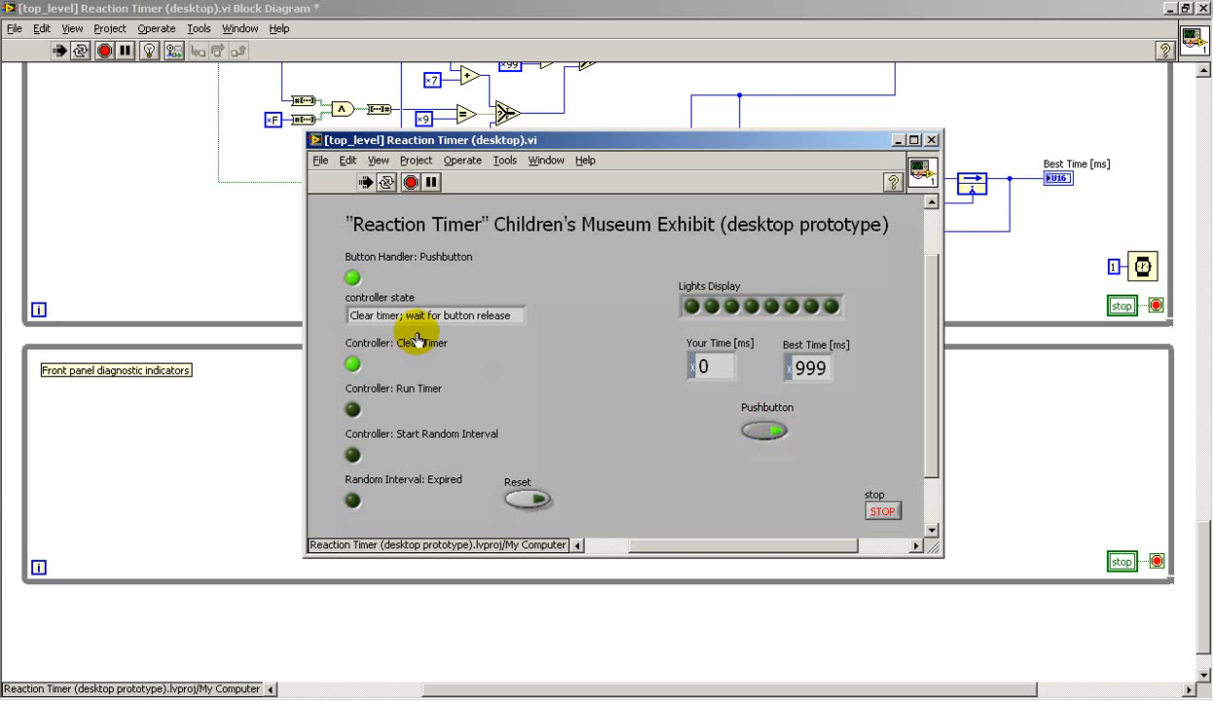
pyautogui.click(769, 433)
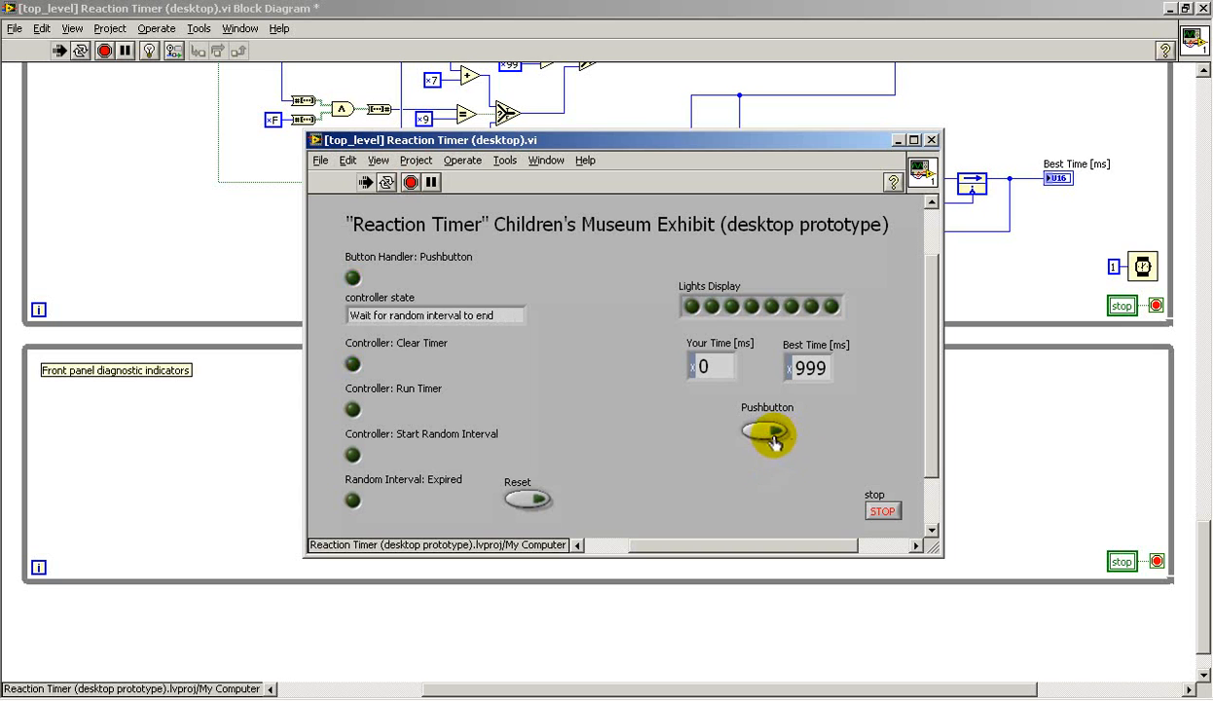
pyautogui.click(767, 432)
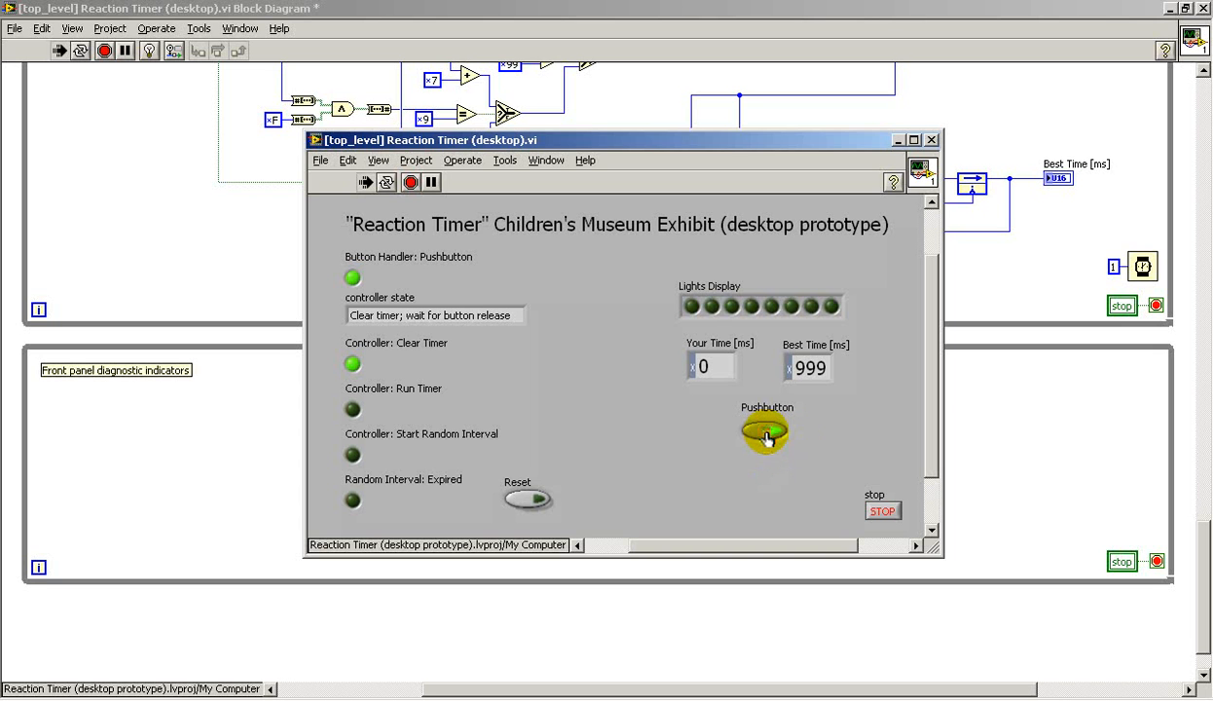
pyautogui.click(765, 433)
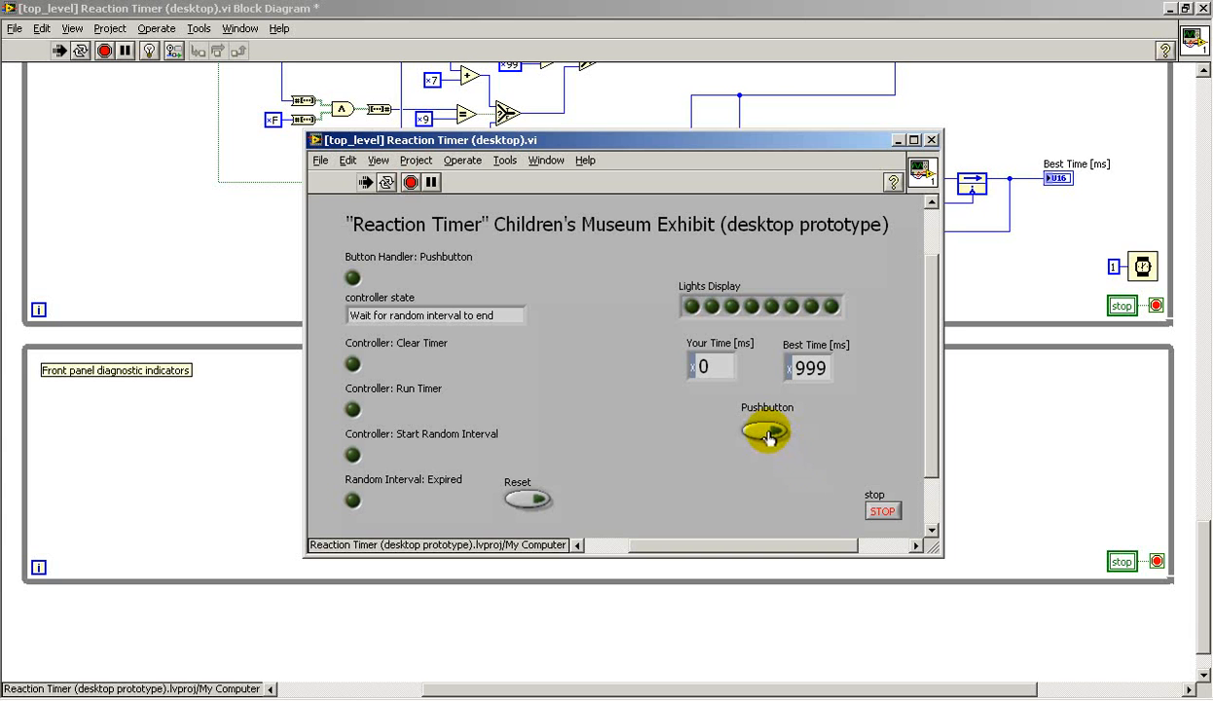
pyautogui.click(768, 432)
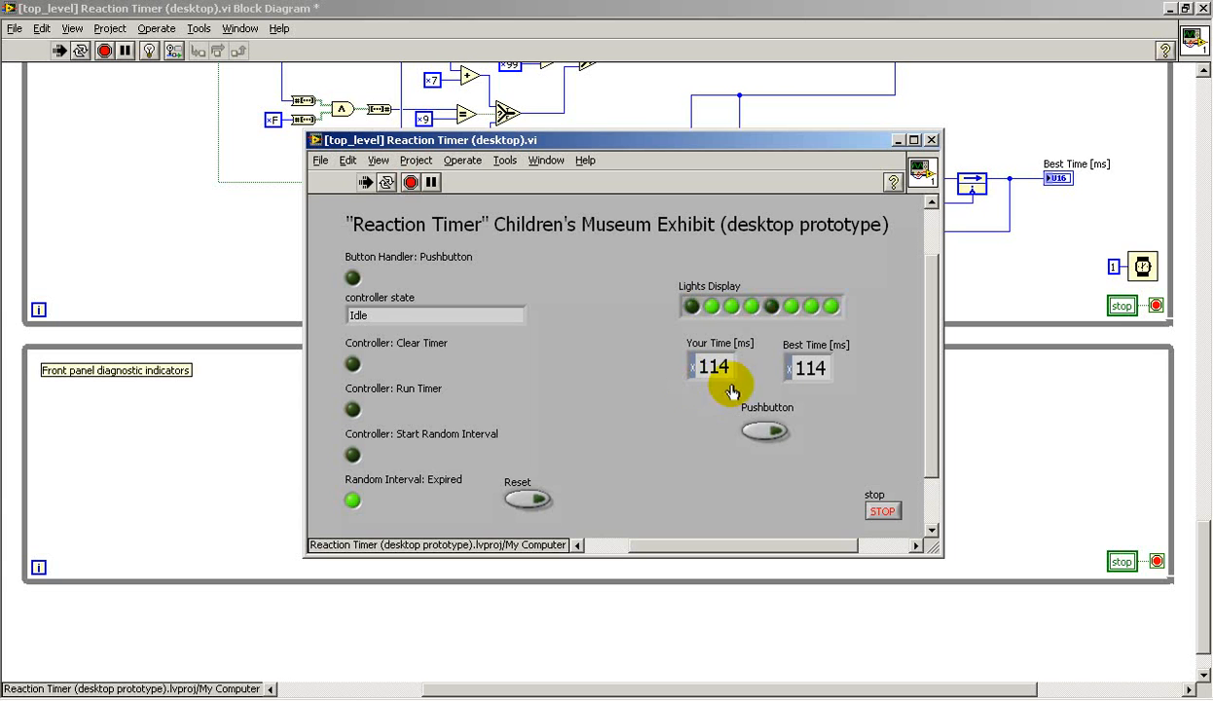
pyautogui.moveTo(840, 393)
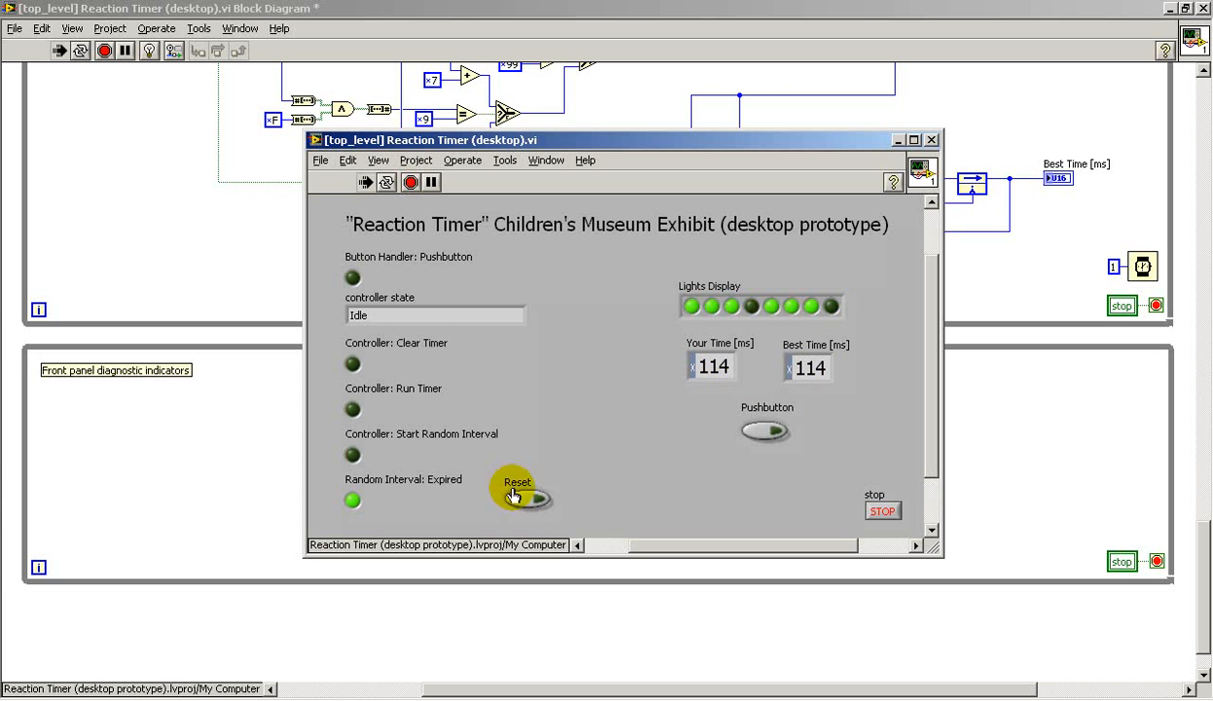
# Step: Reset Best Time to 999 ms with the Reset button, leaving Your Time at 114
pyautogui.click(518, 496)
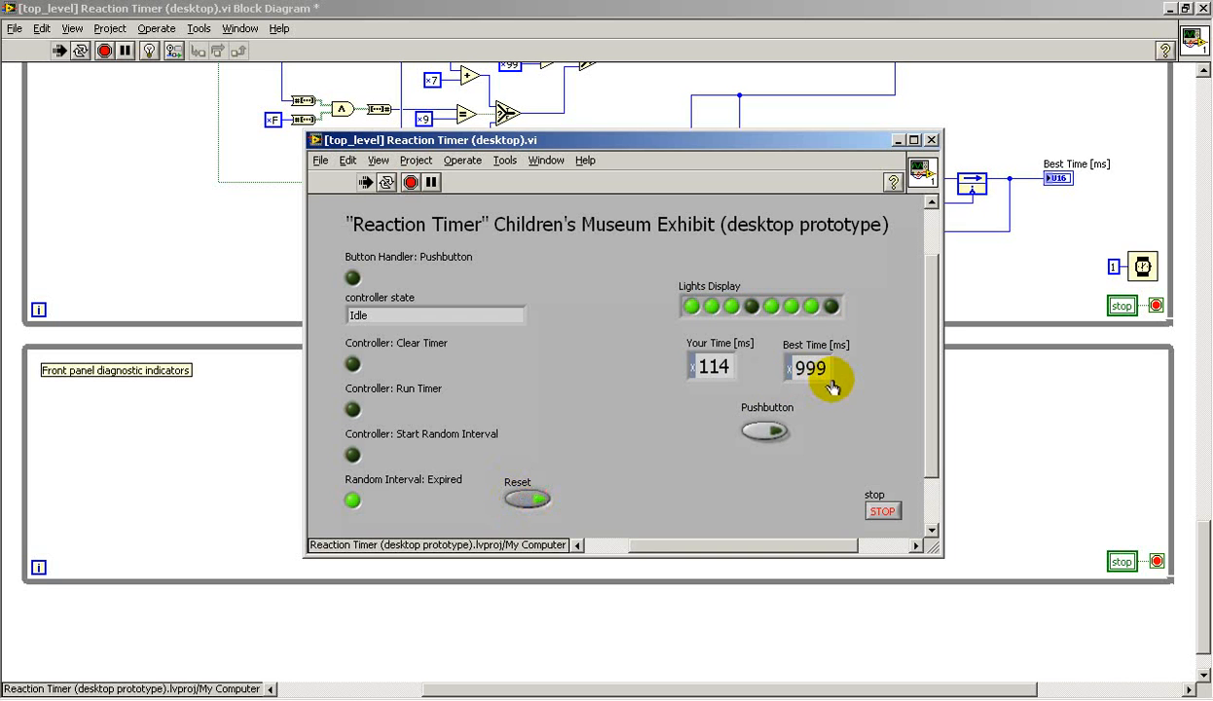
pyautogui.moveTo(853, 479)
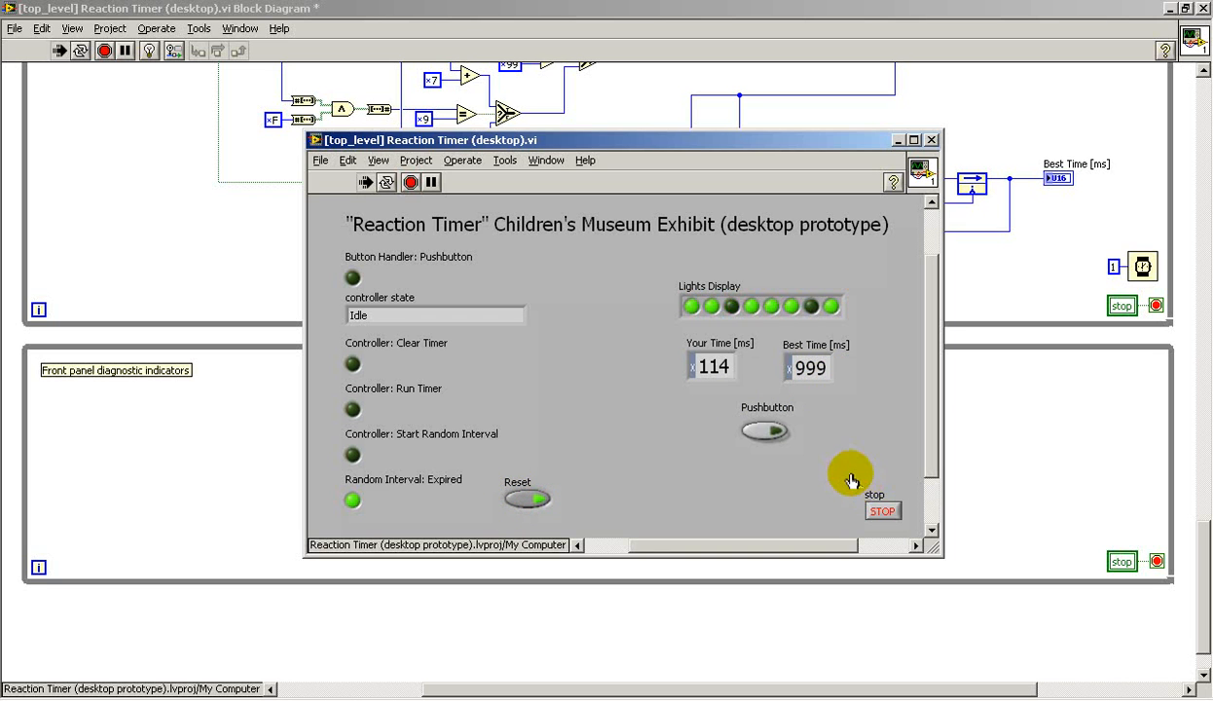